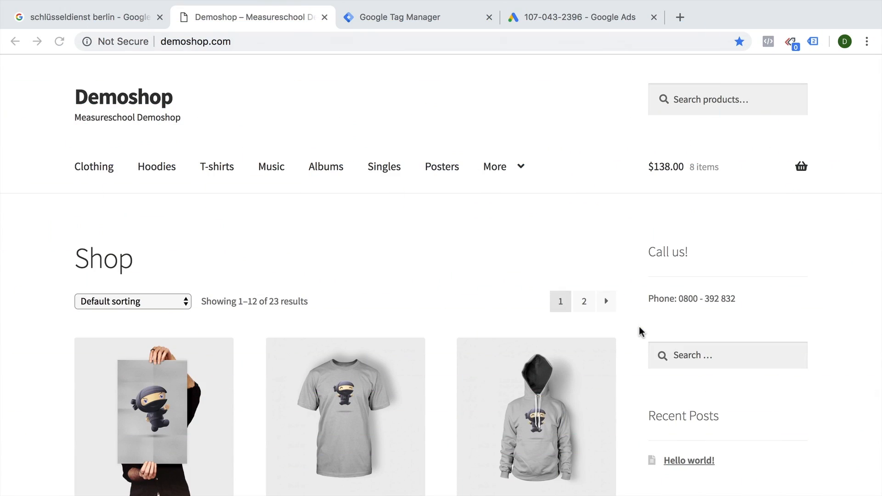
mouse_move(685, 309)
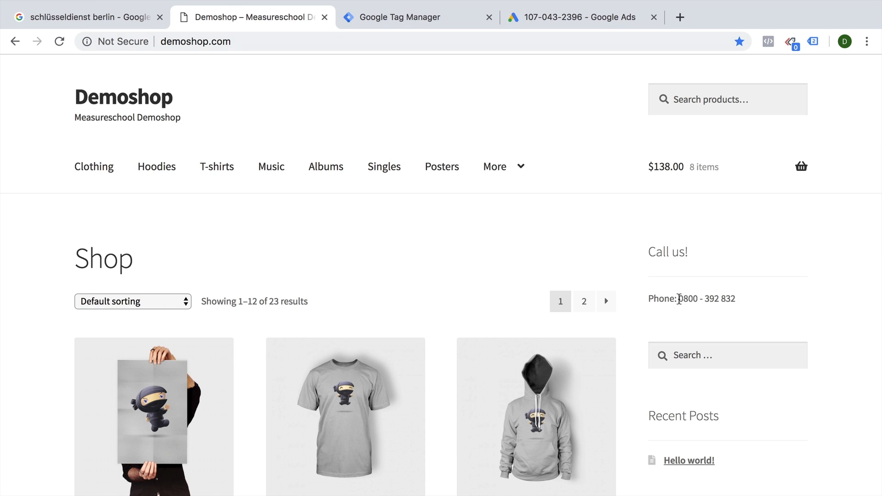
mouse_move(793, 303)
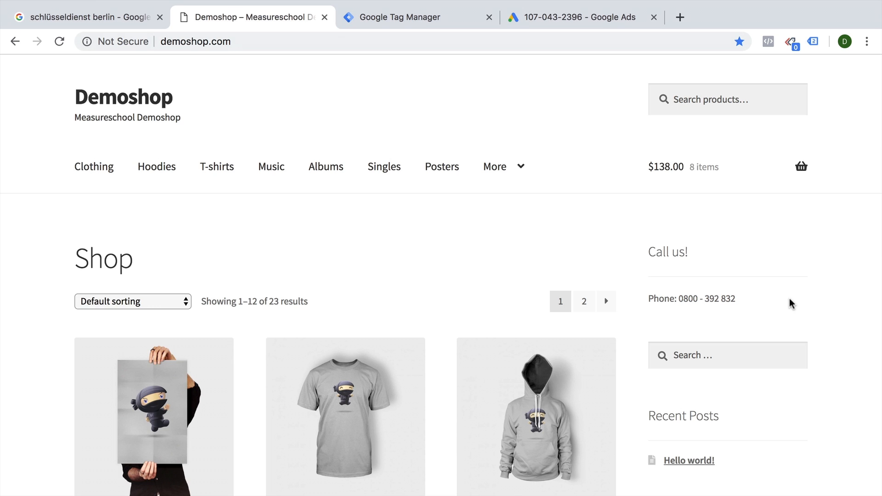
mouse_move(645, 219)
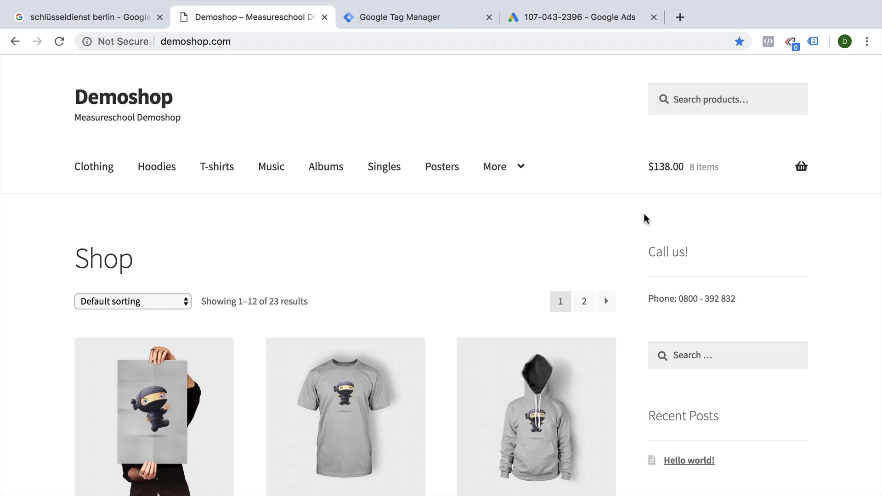
mouse_move(635, 219)
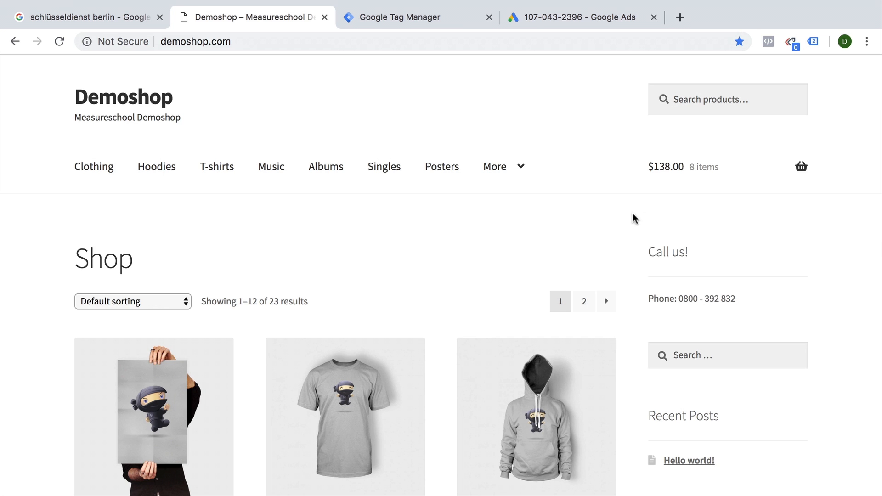
Switch to the 'schlüsseldienst berlin' Google search results showing the Demoshop call ad
left_click(84, 16)
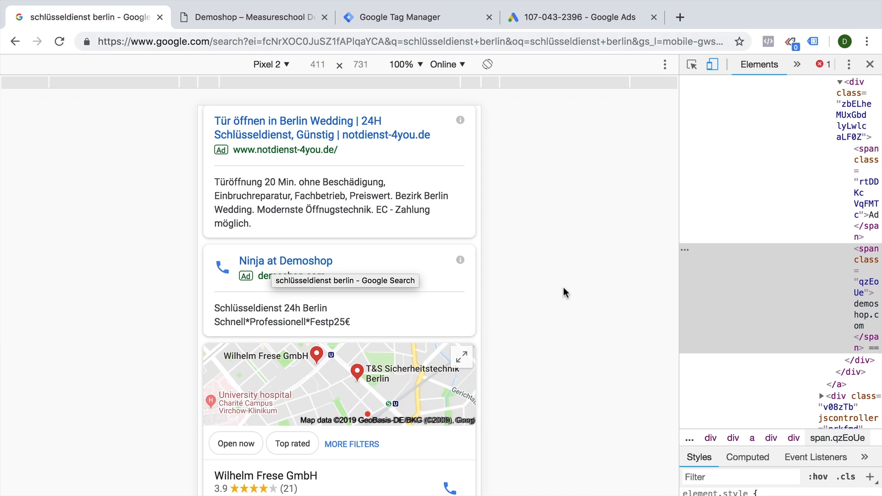
left_click(573, 17)
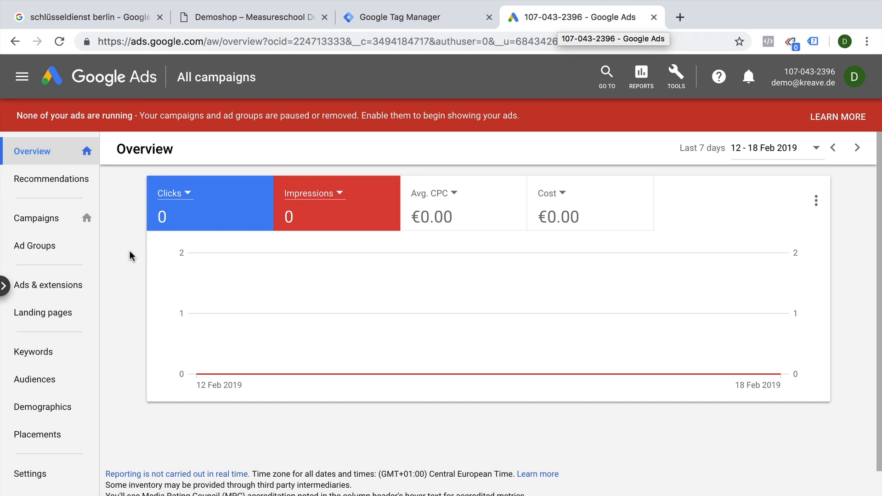
left_click(48, 285)
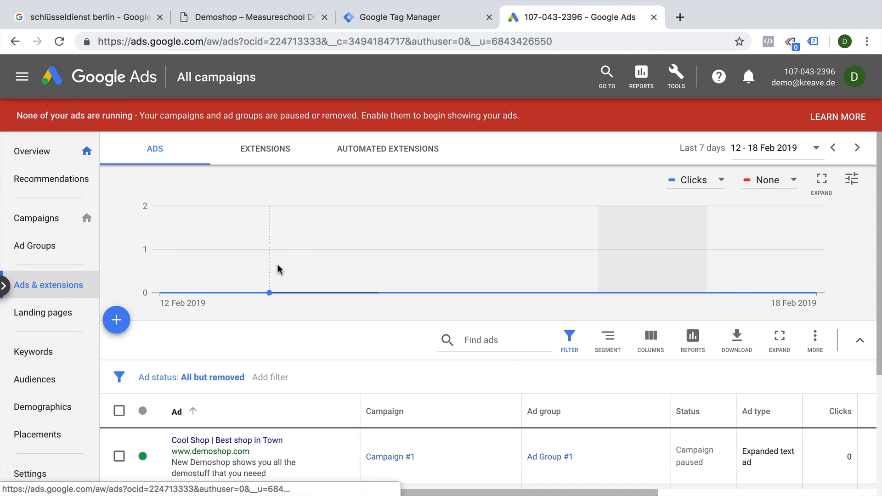
left_click(265, 149)
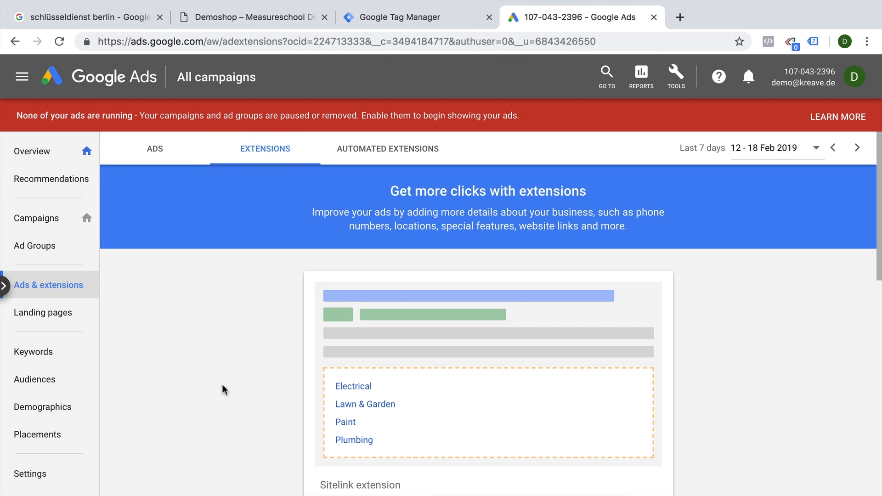
scroll("down", 3)
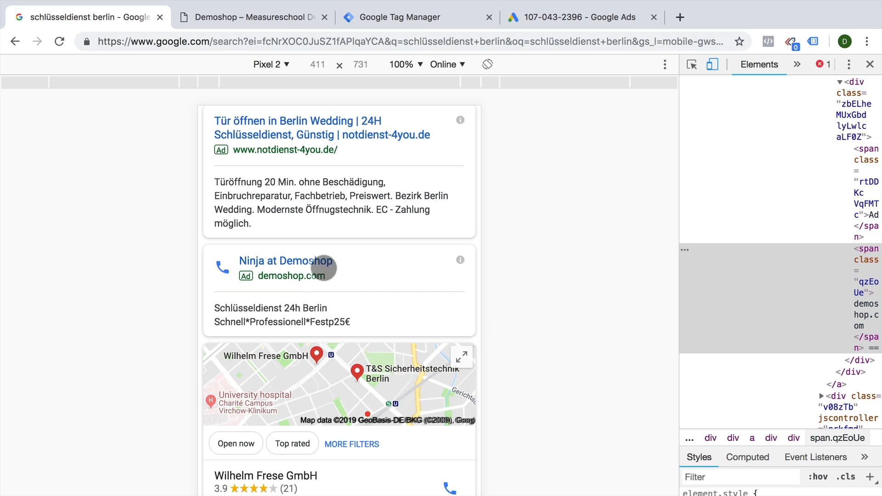
Compare the Demoshop shop page's call-us phone number with the mobile Ninja at Demoshop ad
left_click(251, 16)
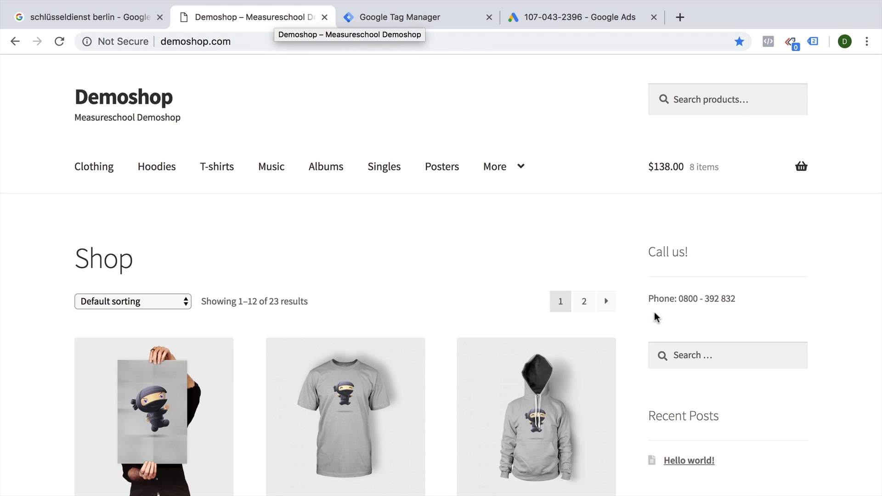
double_click(707, 298)
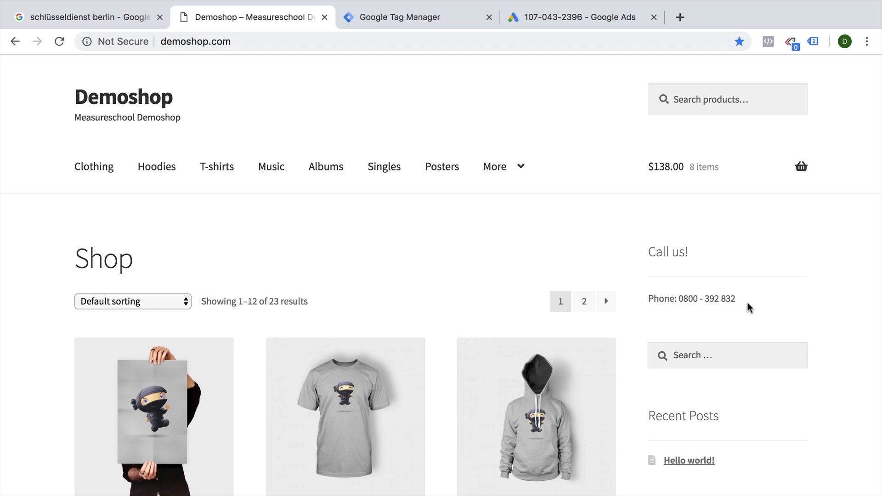
mouse_move(529, 178)
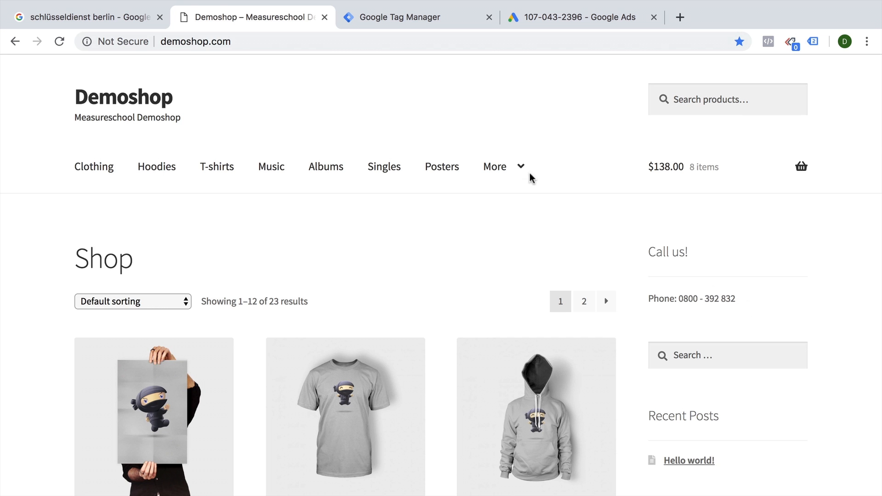
left_click(85, 16)
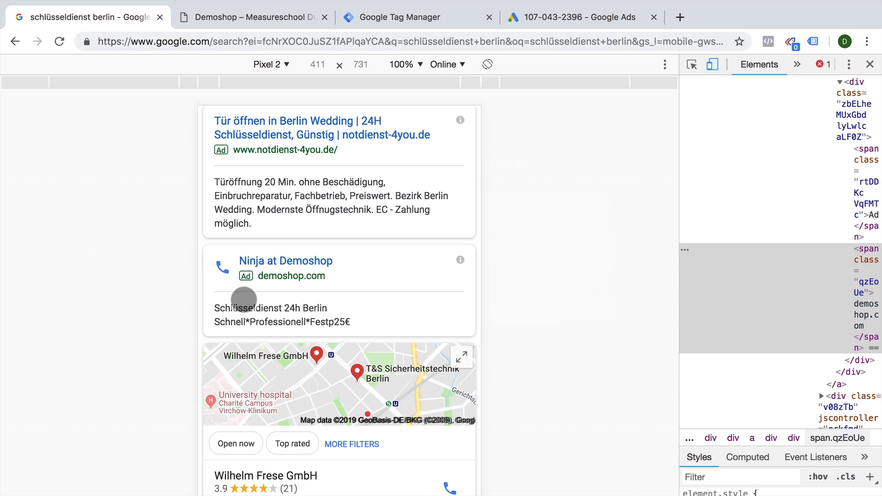
left_click(250, 17)
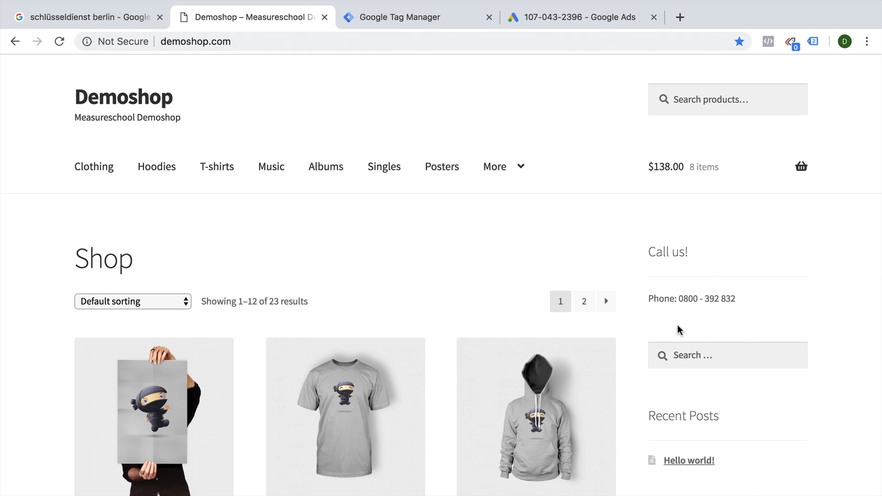
mouse_move(741, 306)
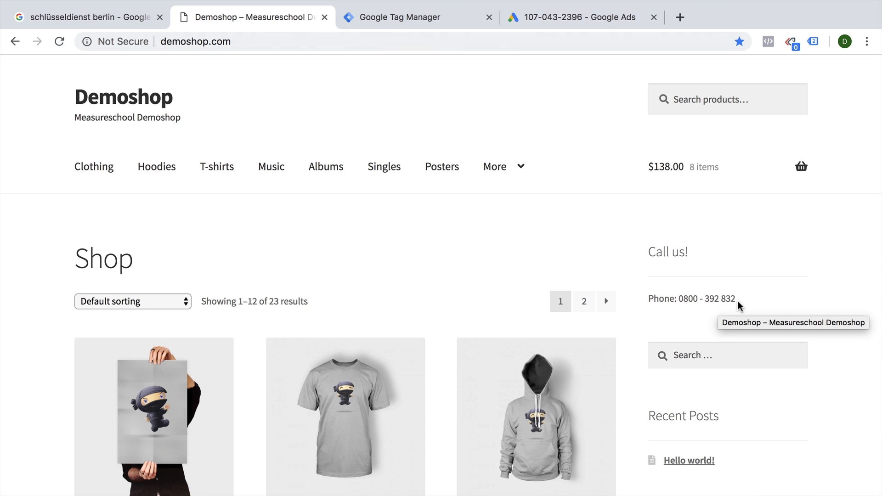
mouse_move(683, 310)
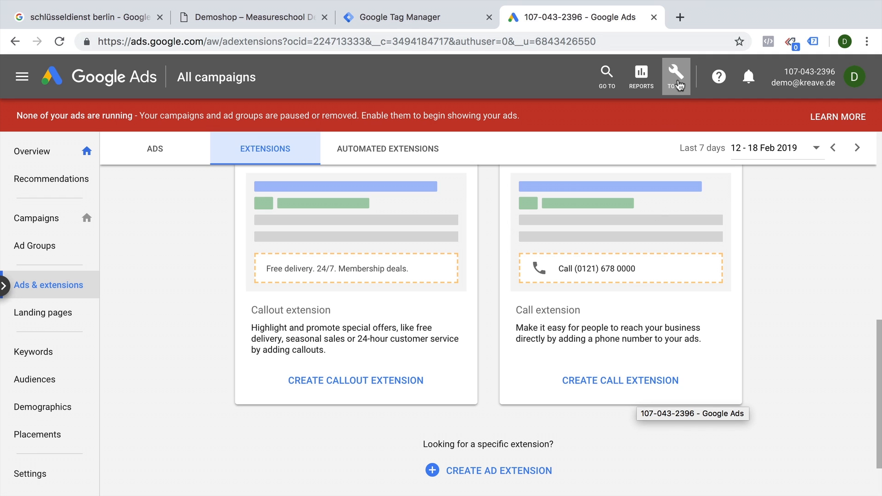
Start a new conversion action from Tools > Conversions
left_click(676, 77)
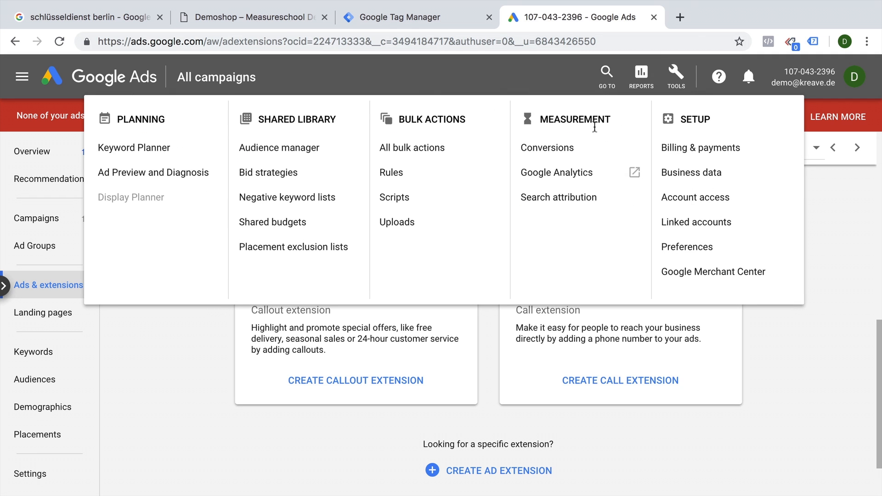
left_click(547, 147)
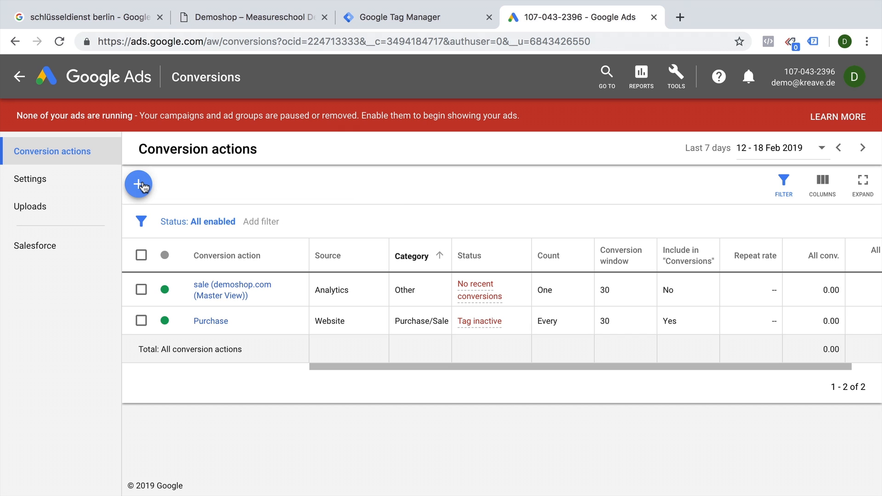
left_click(139, 185)
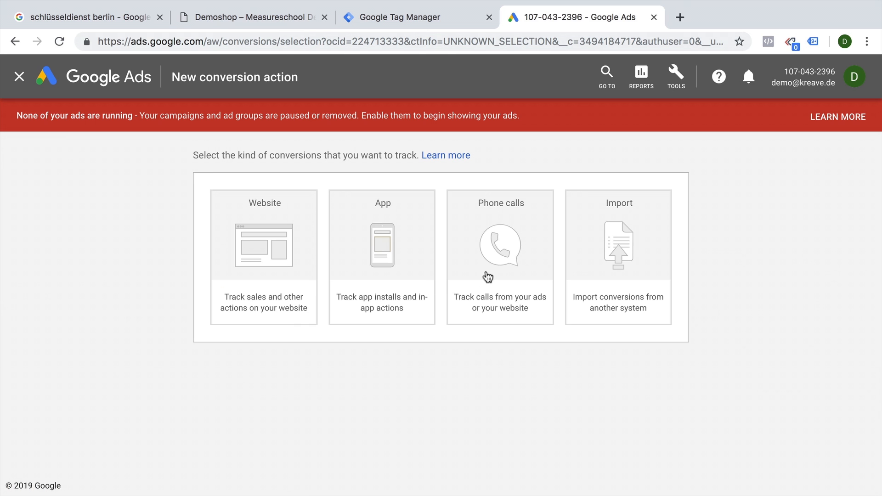
mouse_move(491, 286)
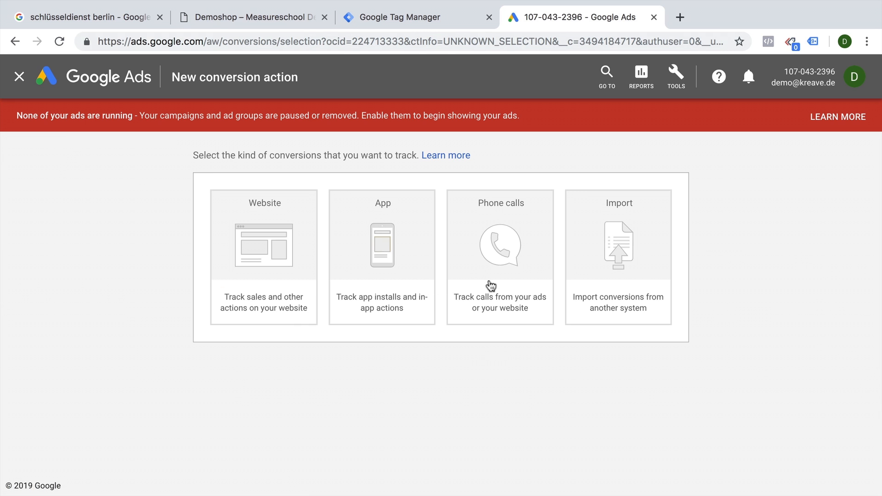
Choose Phone calls, tracking calls to a phone number on the website, and continue
left_click(500, 257)
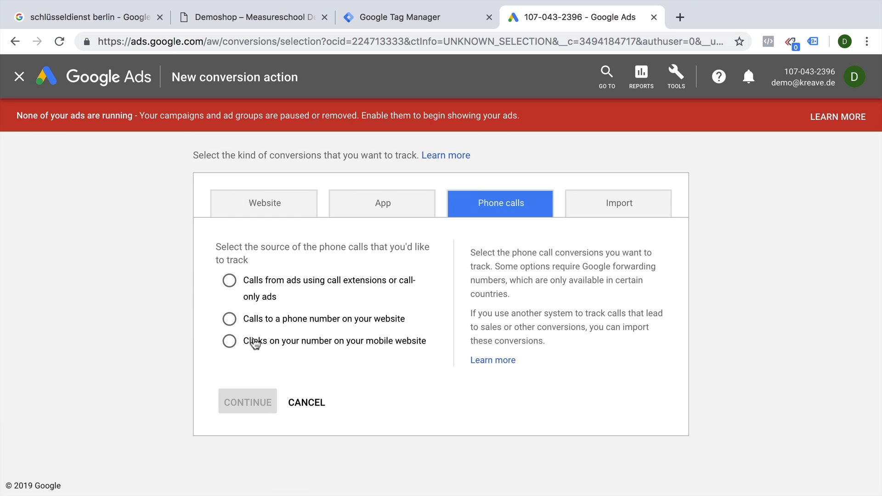
mouse_move(221, 342)
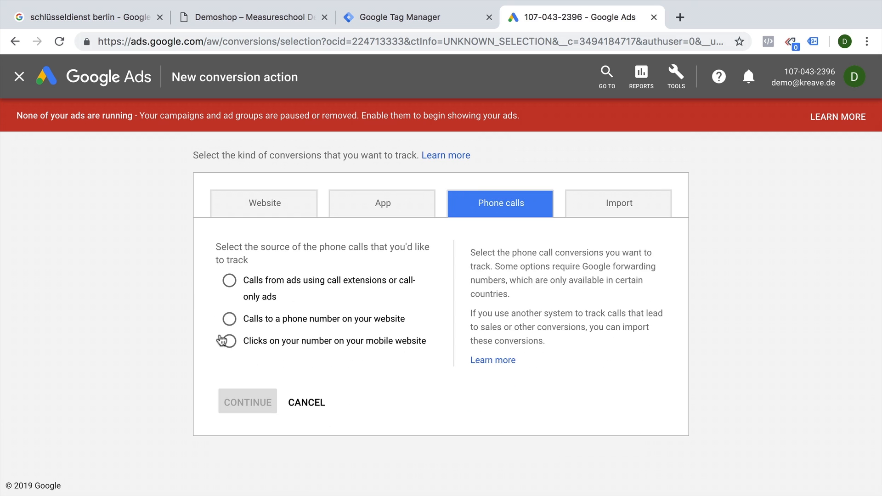
mouse_move(229, 328)
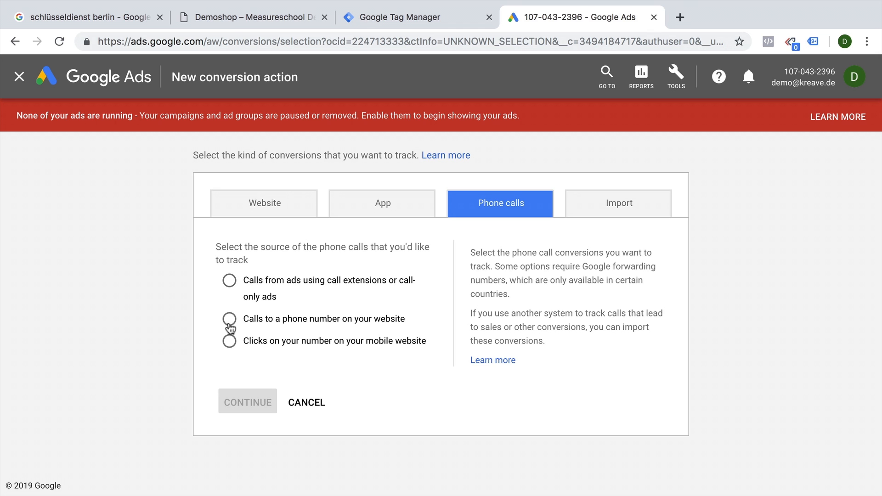
left_click(229, 319)
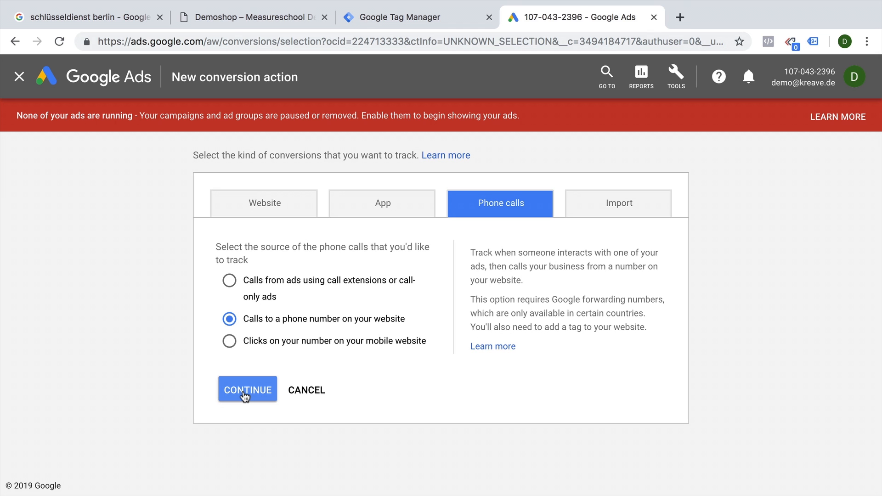
left_click(247, 389)
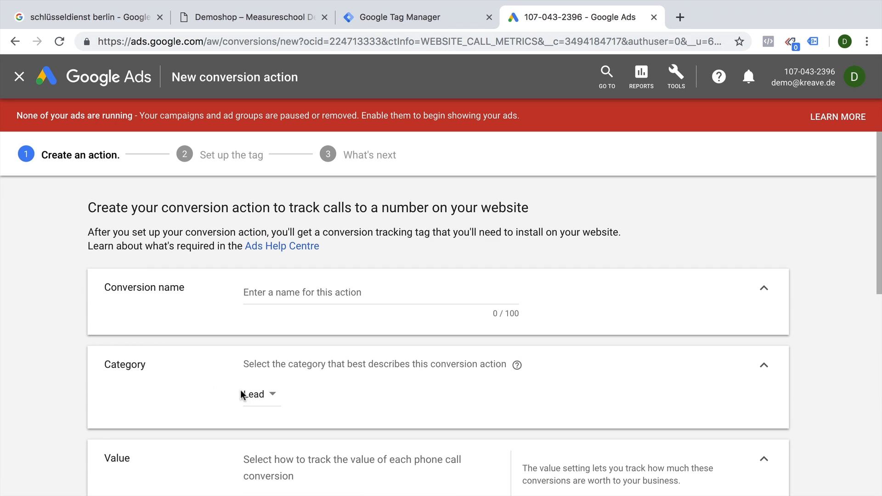
Name the conversion action 'Call Extension Calls'
scroll("down", 3)
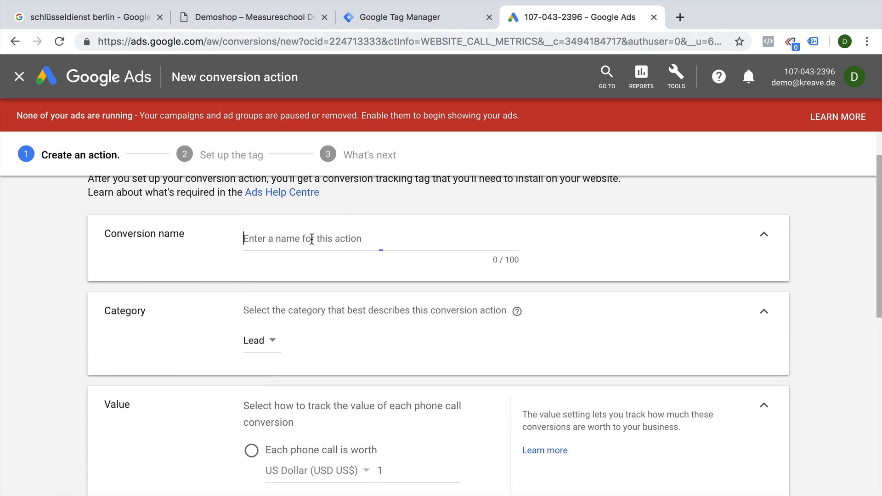
type("Call")
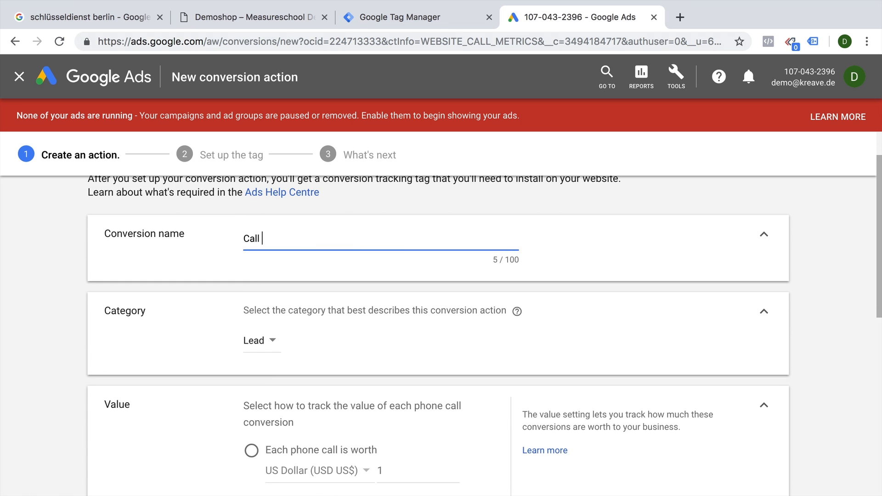
type("Extension C")
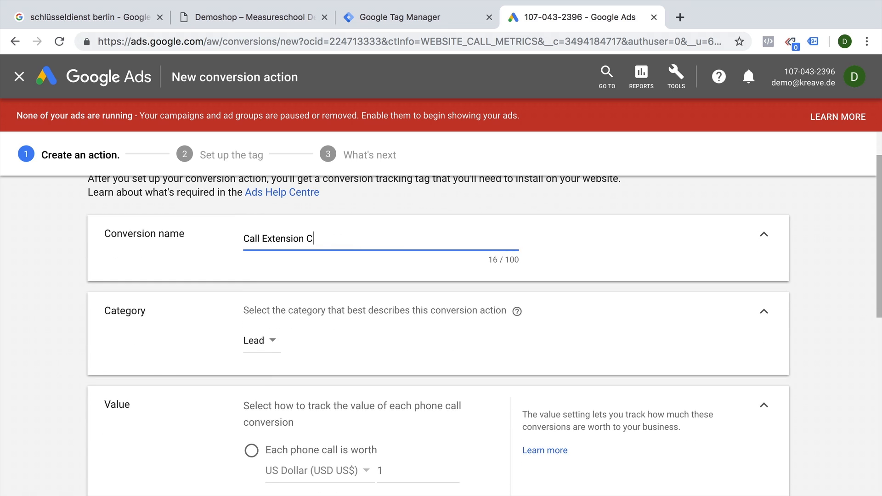
scroll("down", 3)
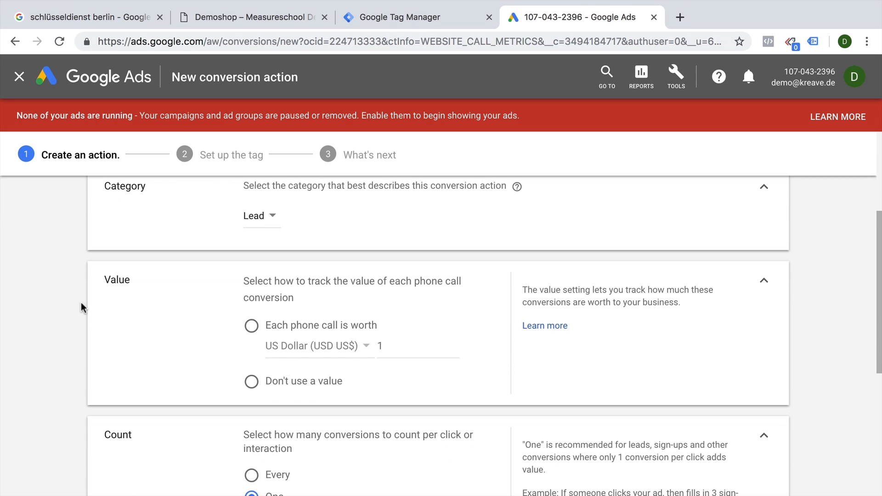
mouse_move(254, 228)
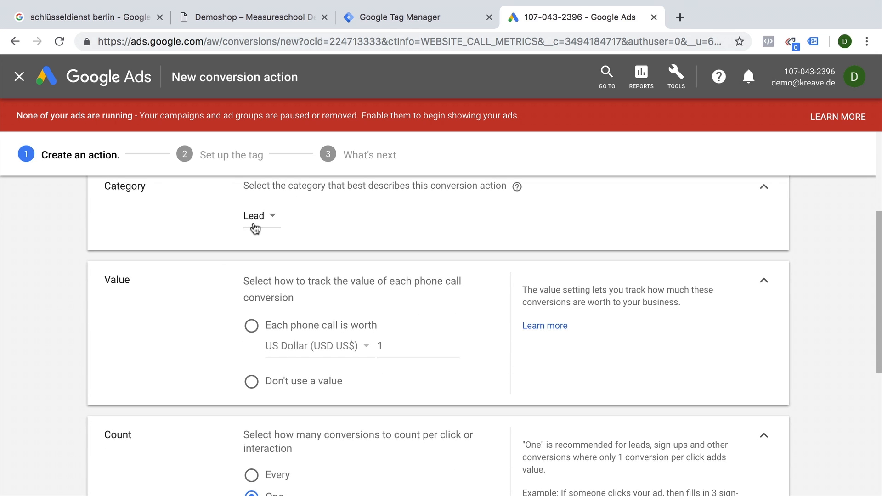
Set 'Don't use a value' and Count Every, then create the action and continue
left_click(253, 215)
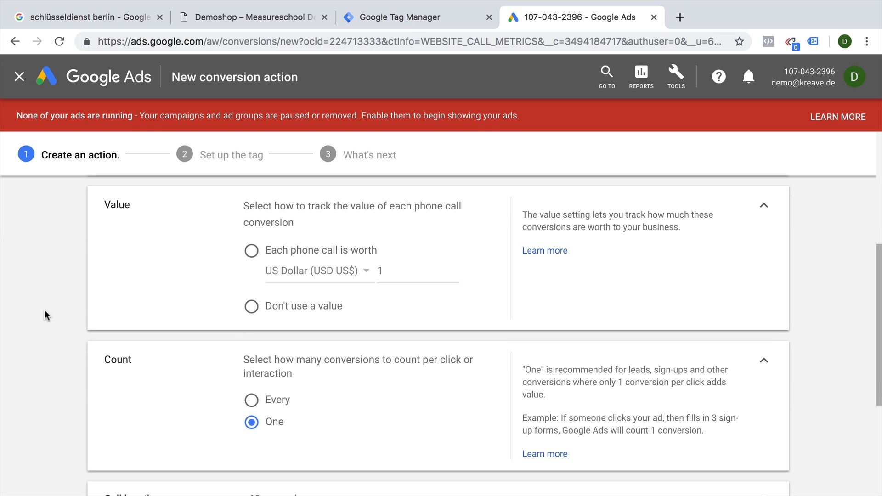
left_click(252, 306)
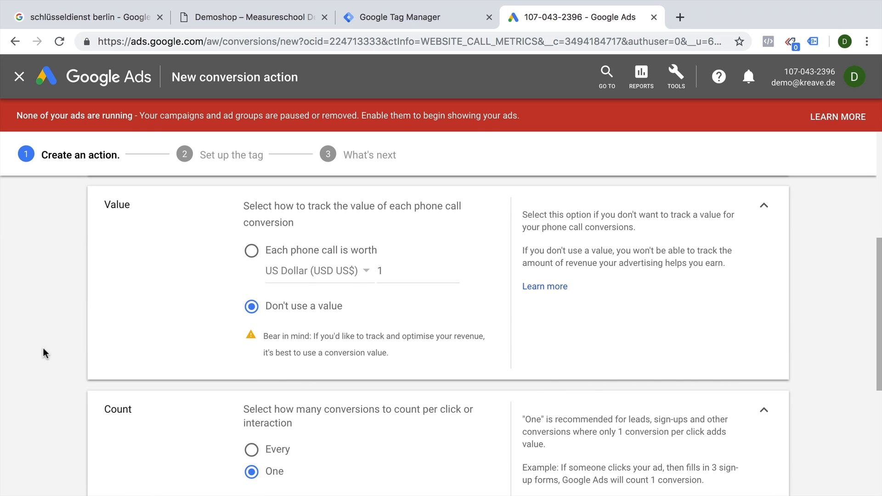
scroll("down", 3)
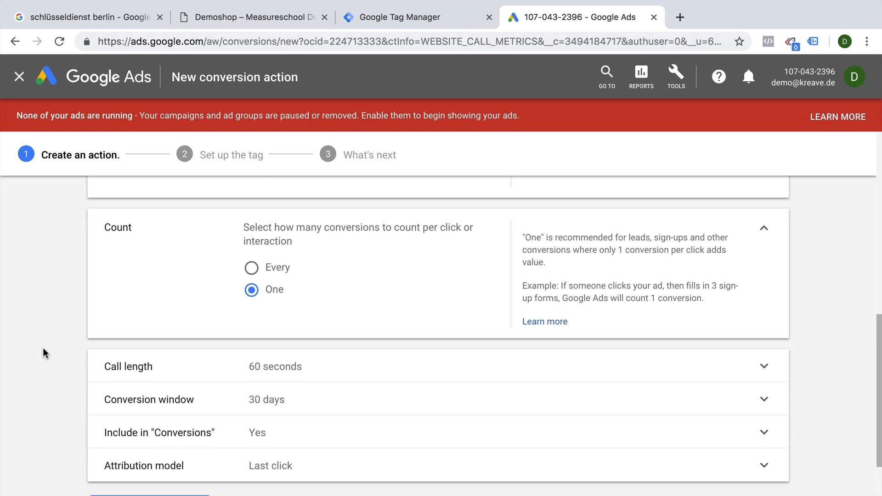
mouse_move(251, 290)
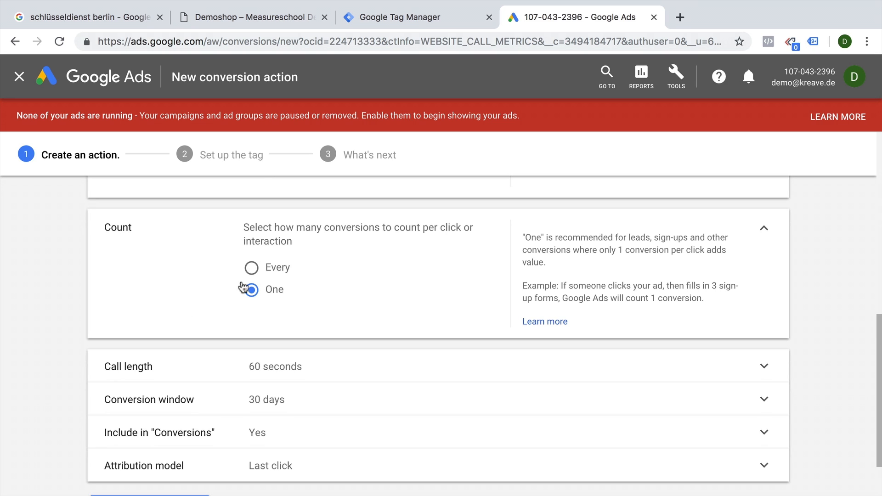
left_click(251, 268)
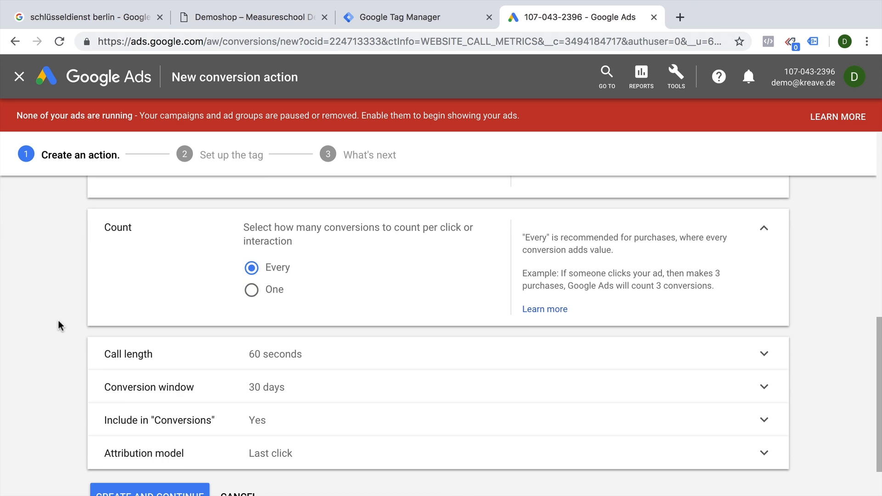
scroll("down", 3)
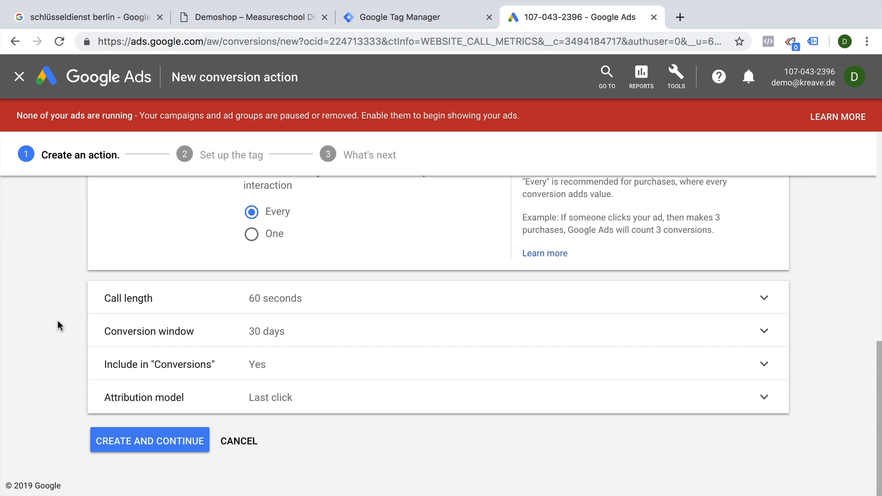
mouse_move(267, 334)
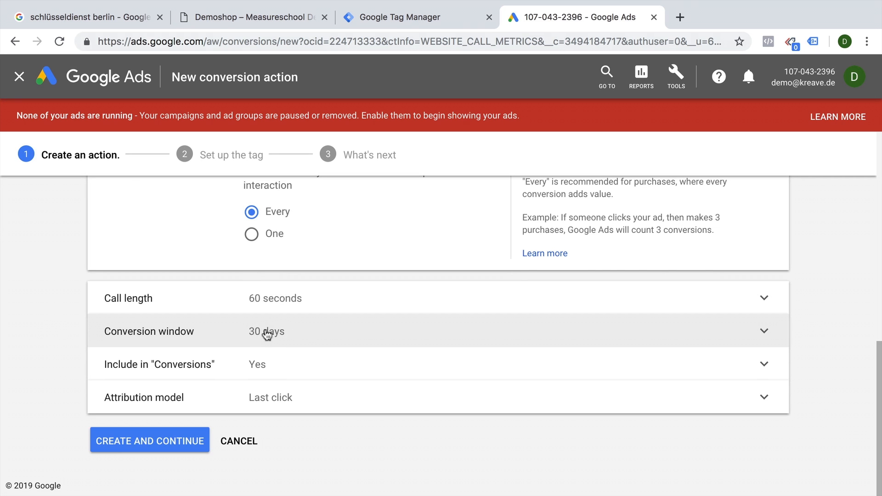
mouse_move(262, 340)
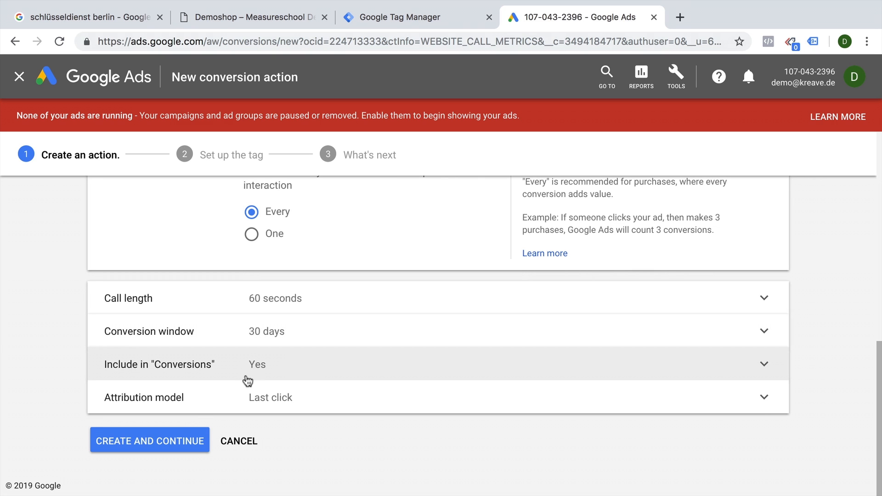
mouse_move(233, 400)
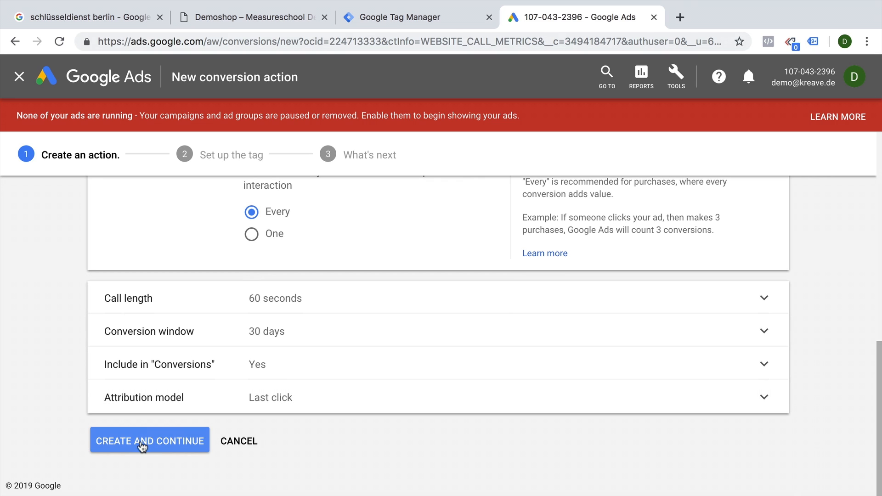
left_click(150, 440)
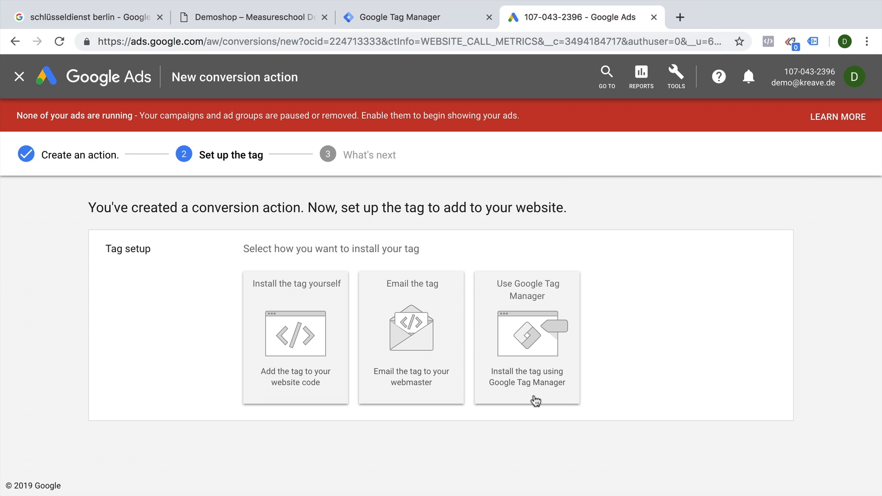
Choose Google Tag Manager as install method to reveal the conversion ID and label
left_click(527, 337)
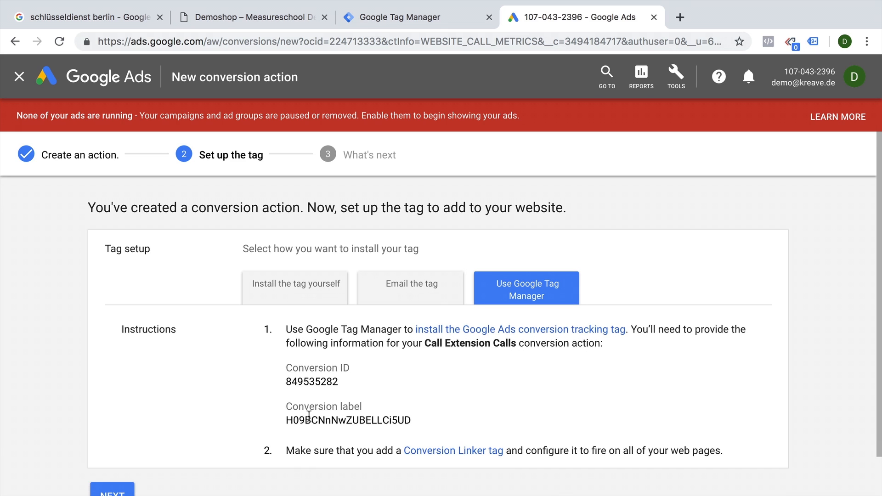
mouse_move(358, 392)
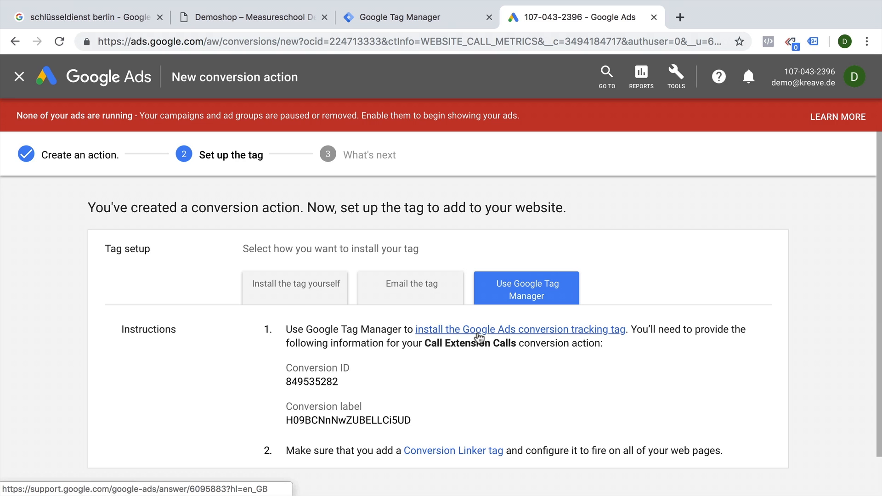
mouse_move(551, 339)
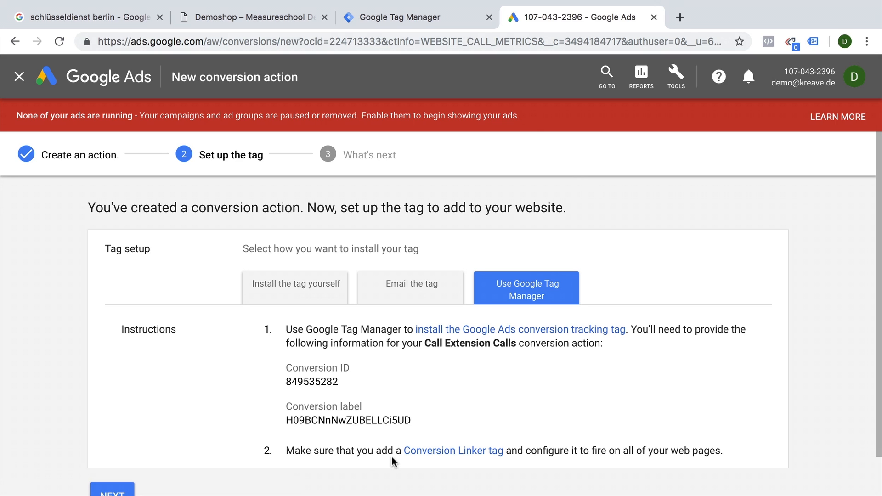
mouse_move(407, 461)
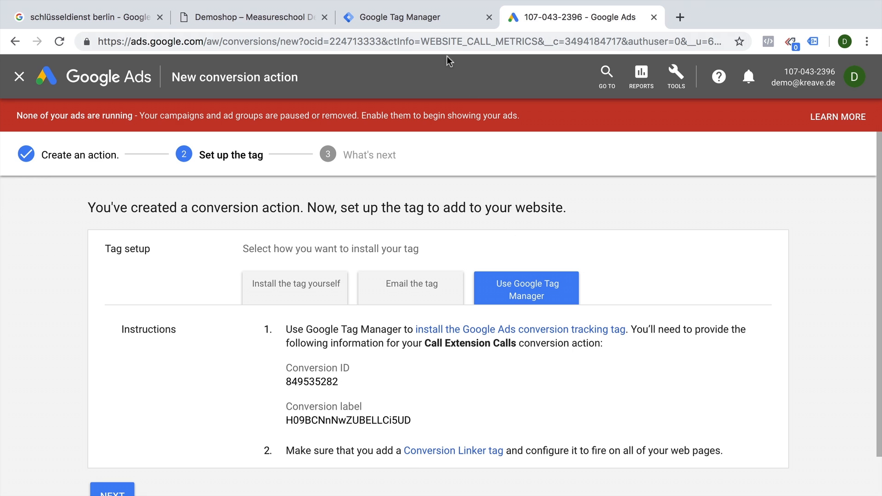
Start a new GTM tag named 'GAds - Call Extension - All Pages', then view the Demoshop site
left_click(400, 16)
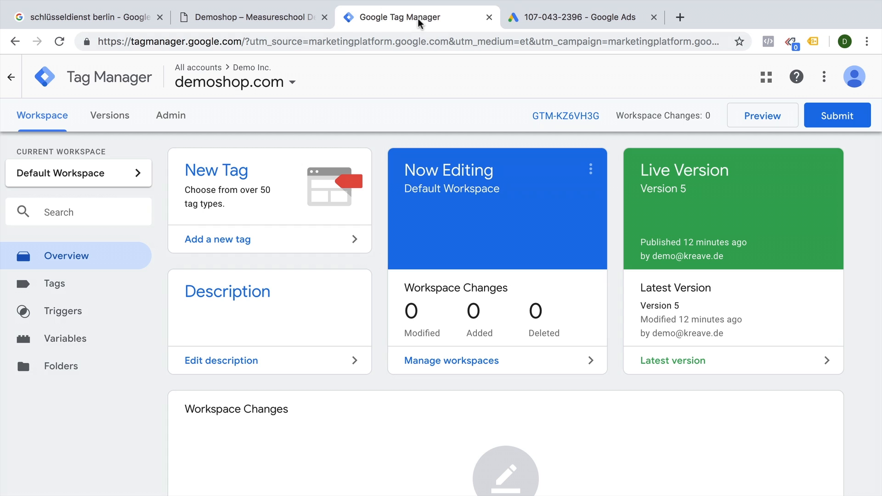
left_click(217, 239)
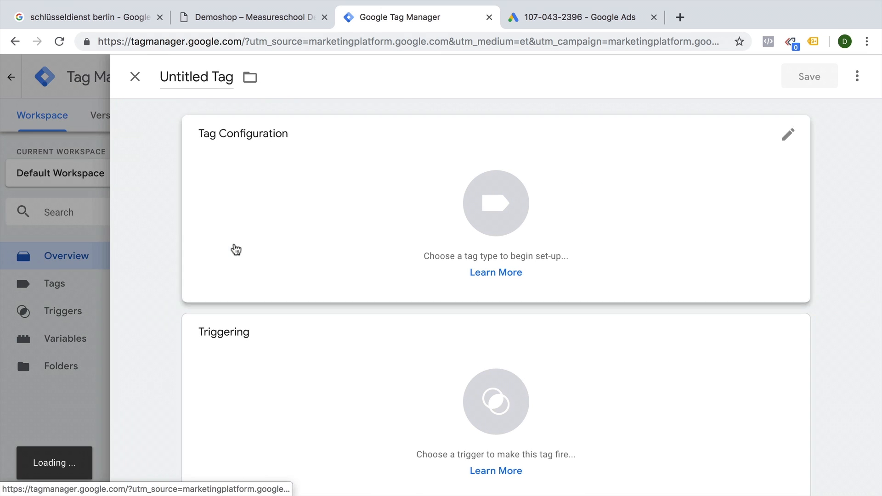
type("G")
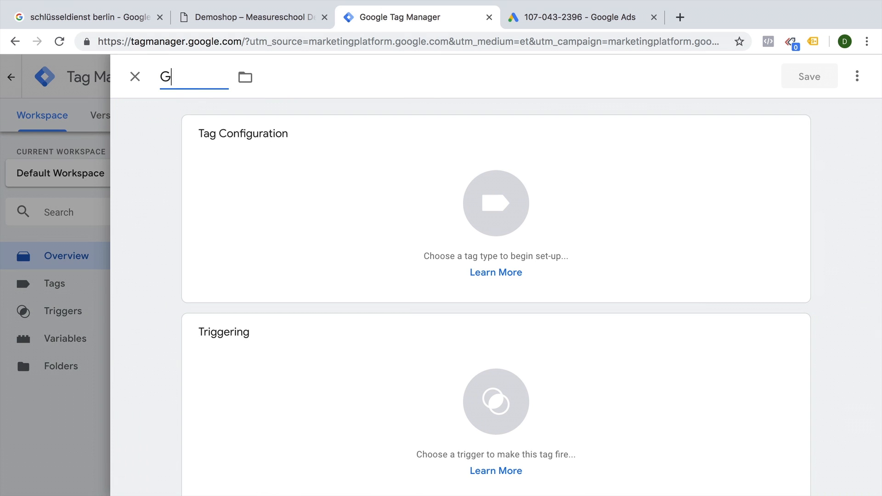
type("Ads - Call")
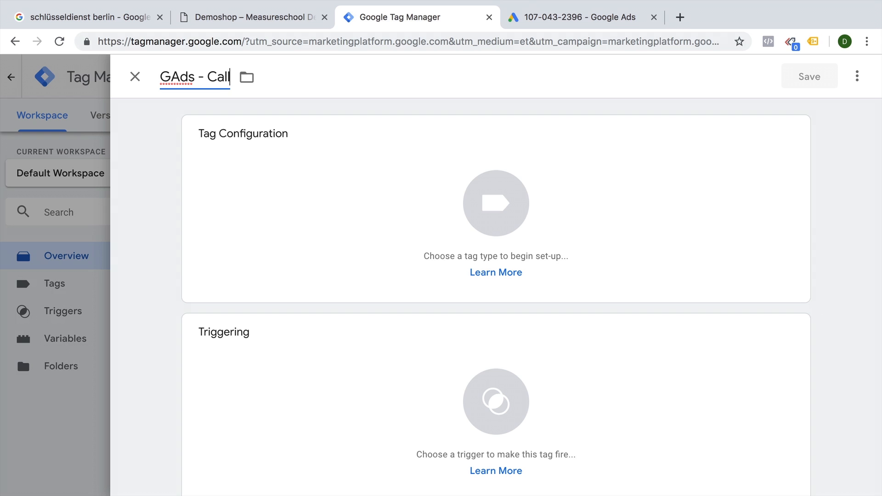
type("Extension - All Pages")
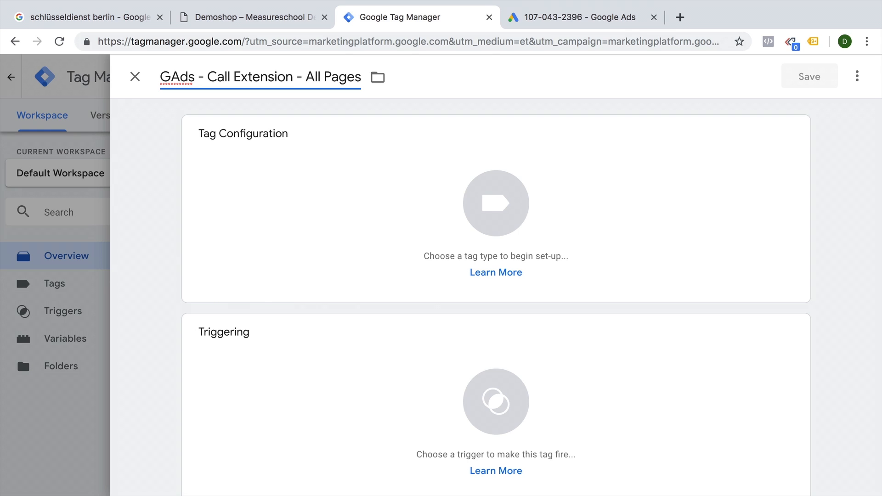
left_click(252, 17)
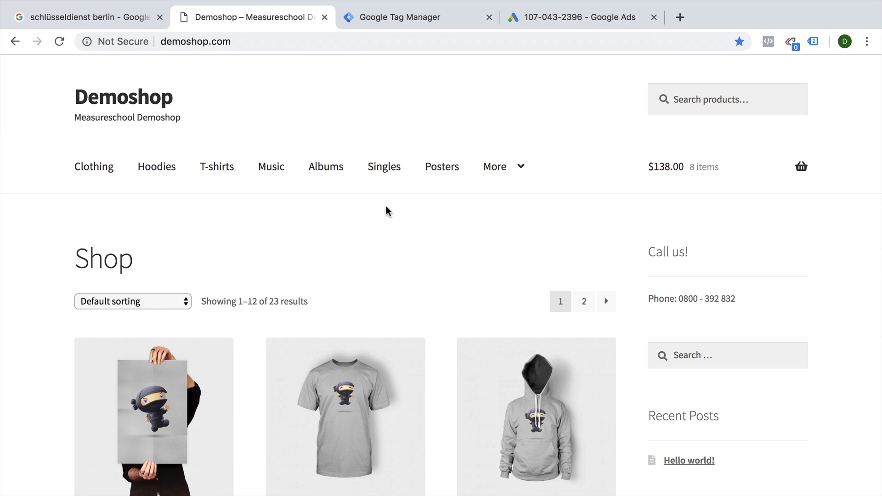
mouse_move(379, 214)
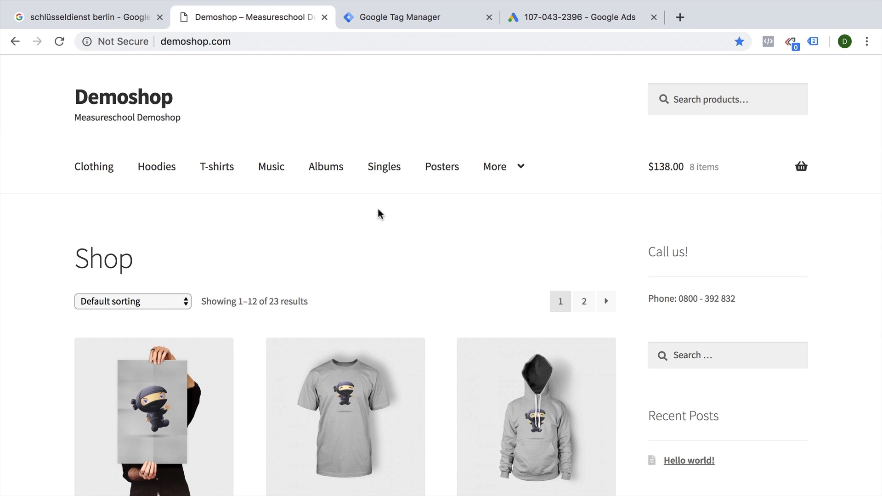
mouse_move(381, 214)
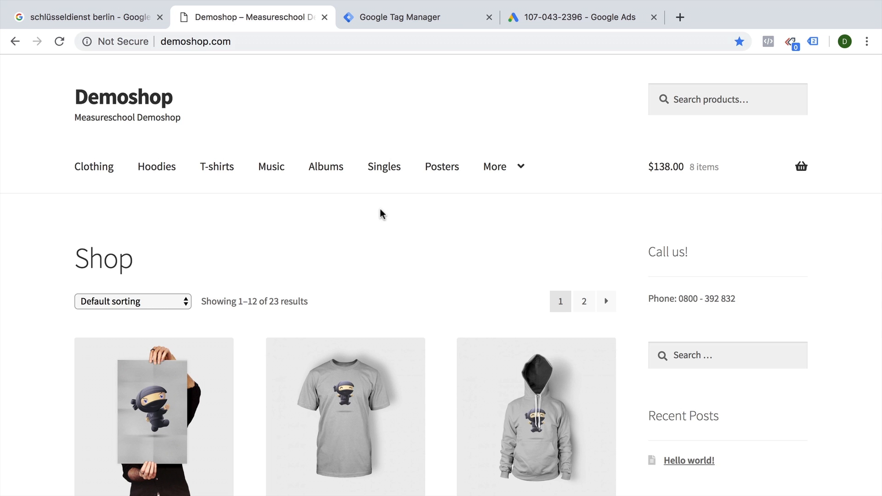
mouse_move(408, 17)
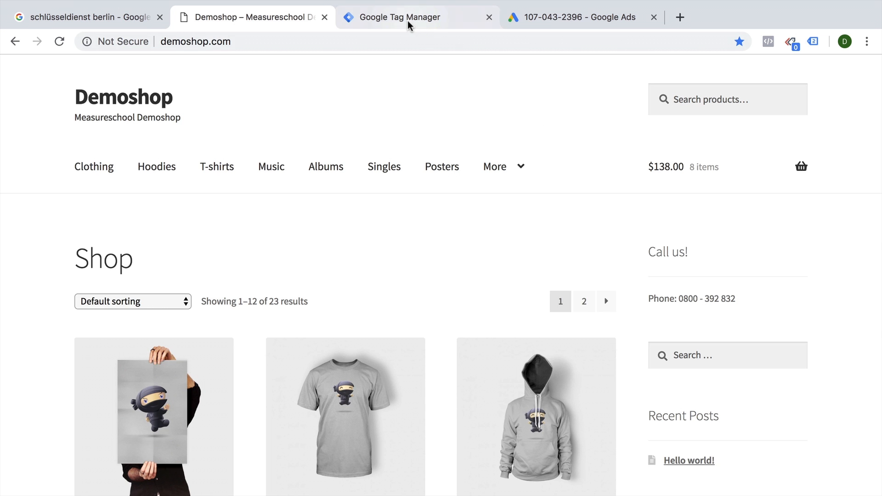
Set the tag type to Google Ads Calls from Website Conversion
left_click(400, 17)
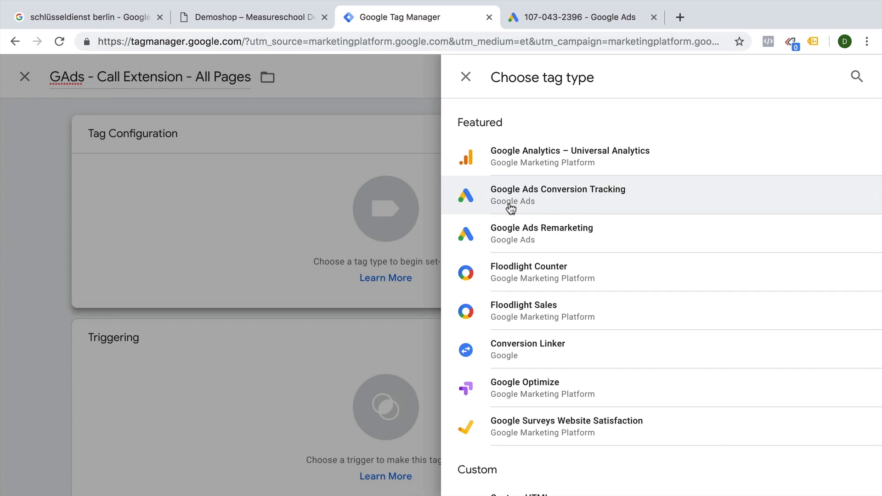
mouse_move(600, 210)
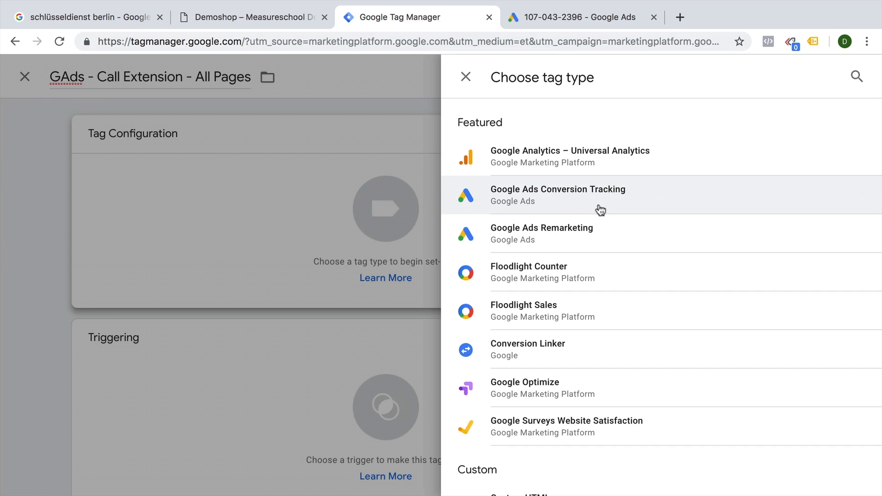
scroll("down", 3)
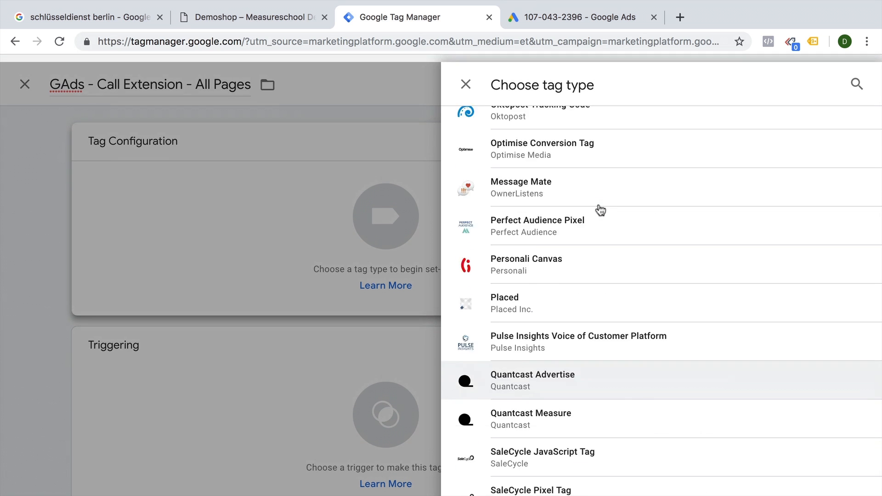
scroll("up", 3)
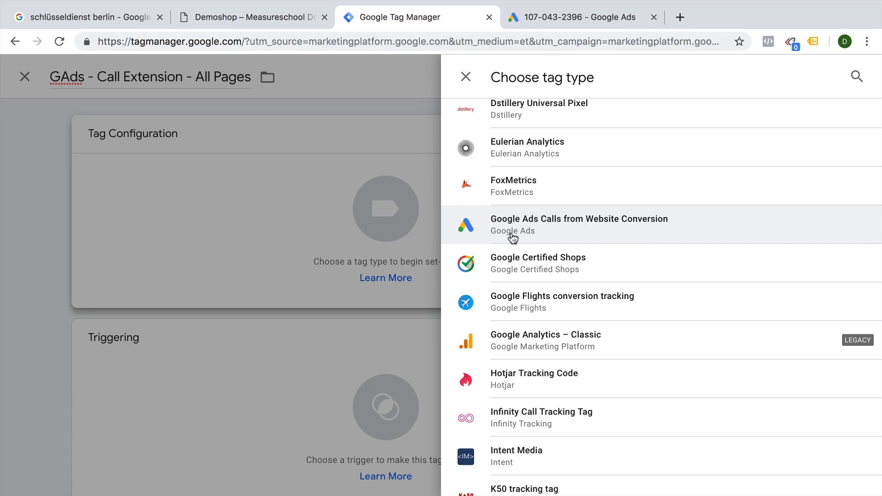
mouse_move(561, 237)
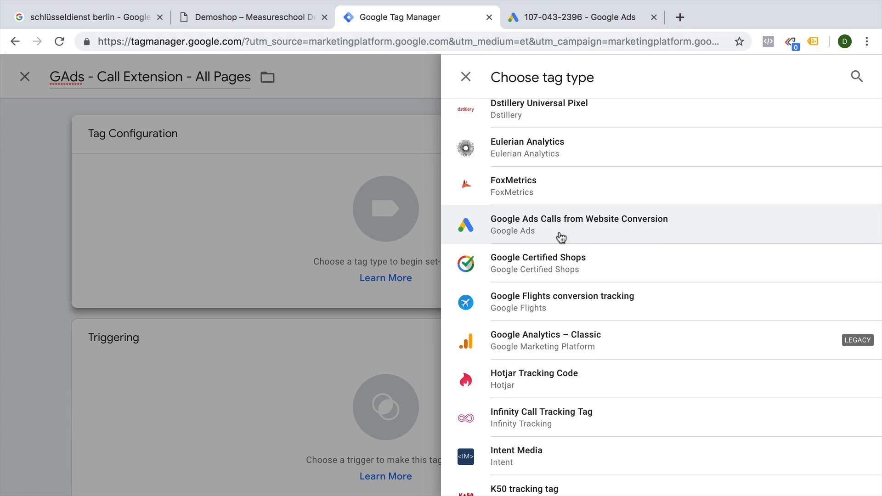
left_click(579, 224)
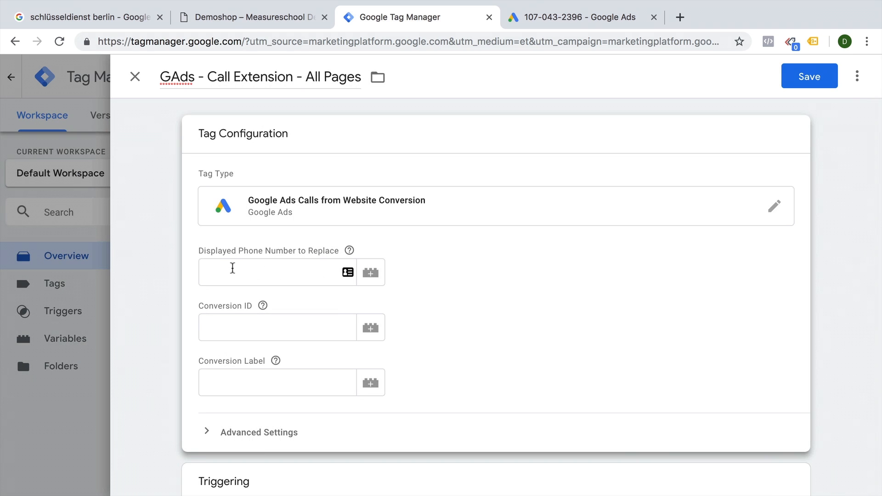
Copy phone number 0800 - 392 832 from Demoshop into the tag
left_click(251, 17)
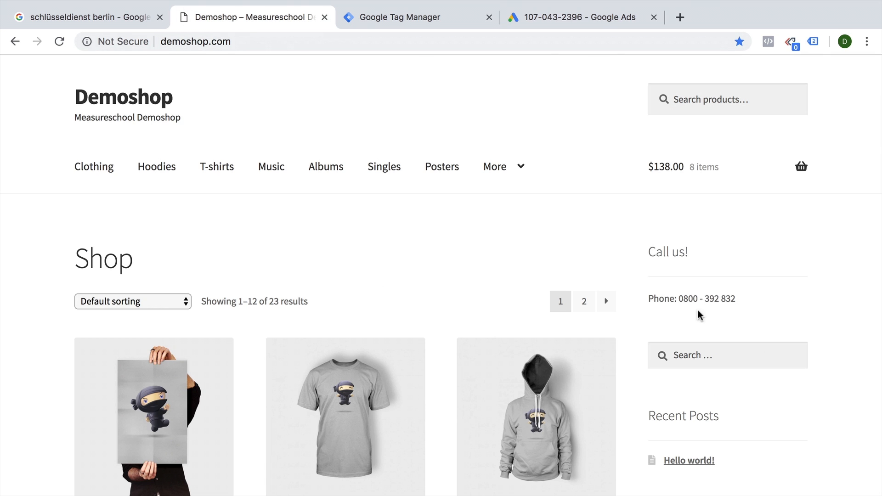
left_click_drag(678, 299, 735, 299)
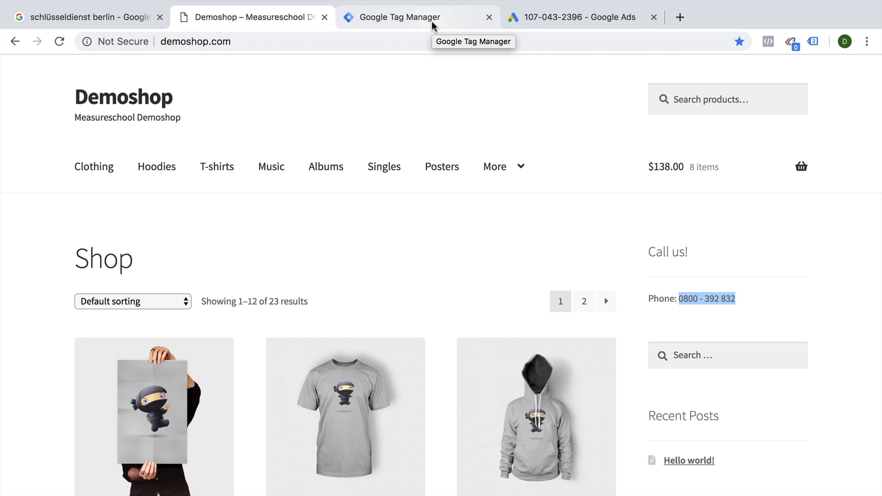
left_click(400, 16)
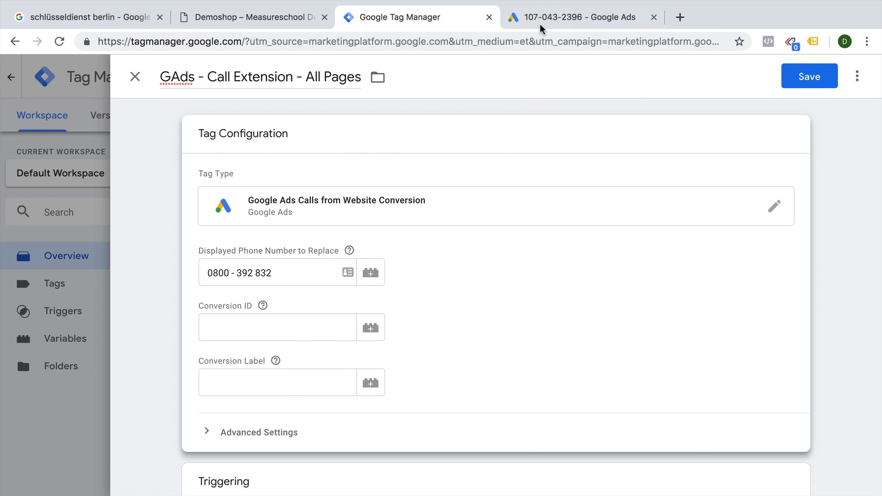
Copy conversion ID 849535282 and label H09BCNnNwZUBELLCi5UD from Google Ads into the tag
left_click(574, 17)
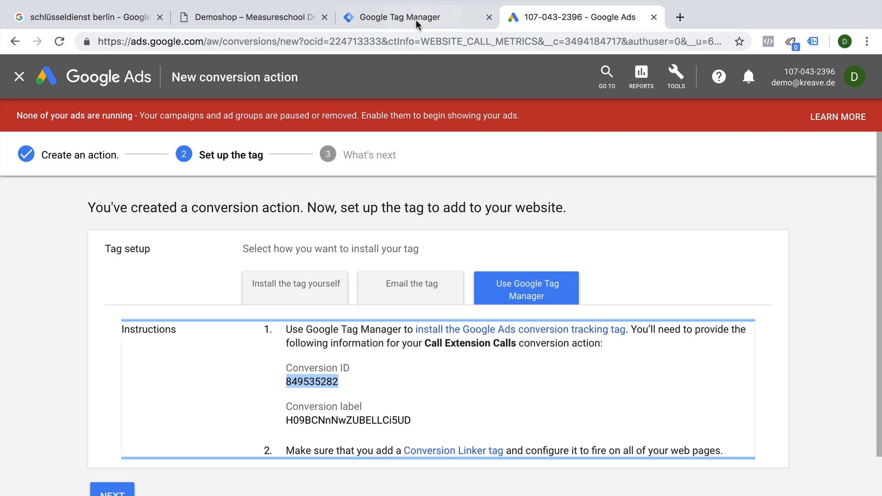
left_click(396, 17)
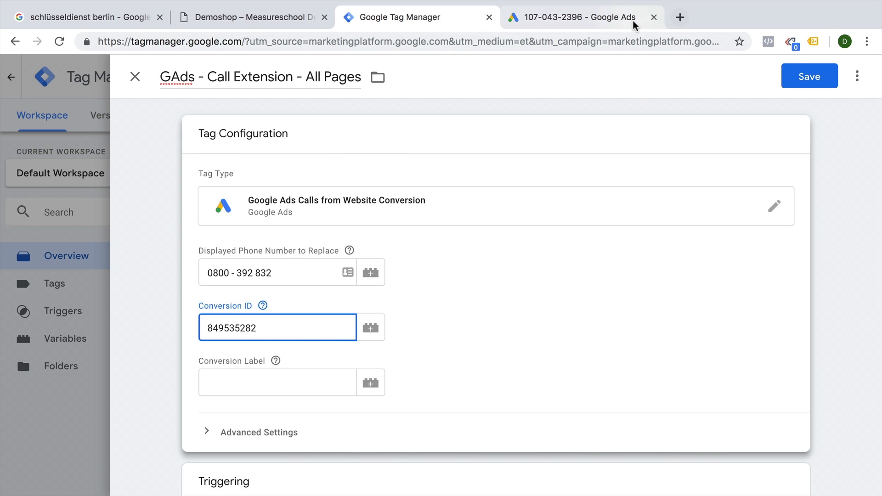
left_click(576, 17)
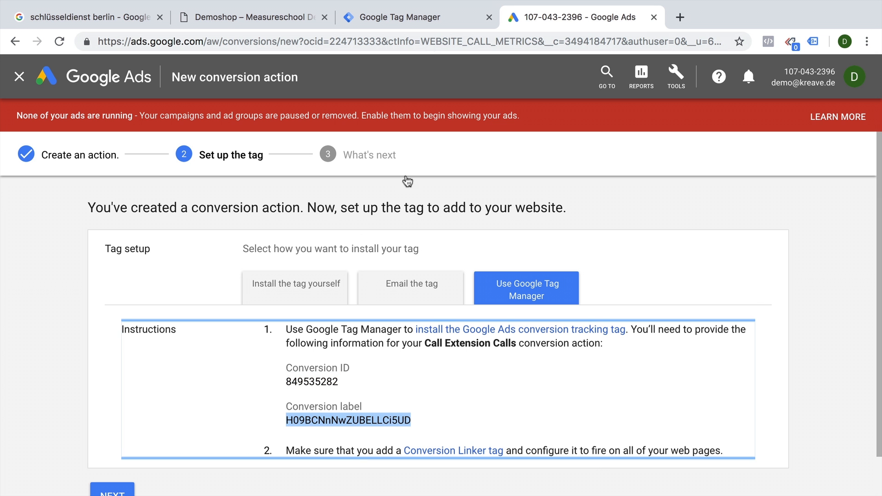
left_click(417, 16)
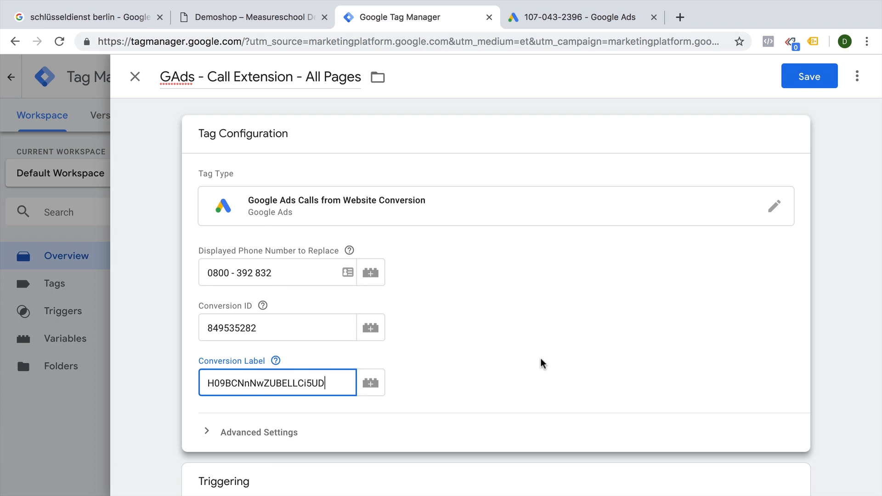
scroll("down", 3)
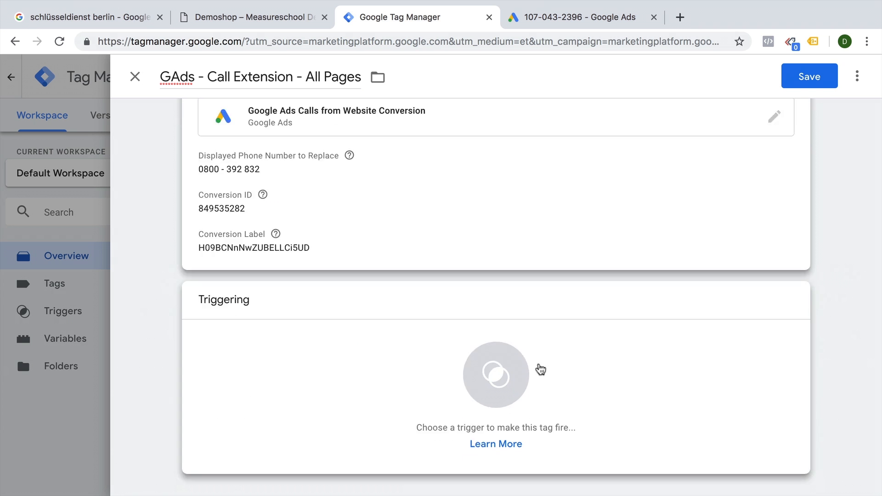
Set the trigger to All Pages, save the tag and view the workspace Tags list
left_click(495, 375)
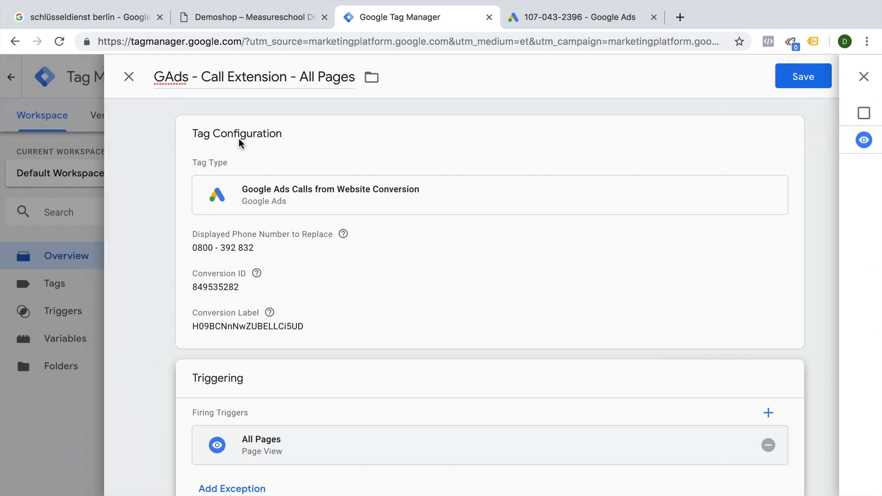
left_click(804, 76)
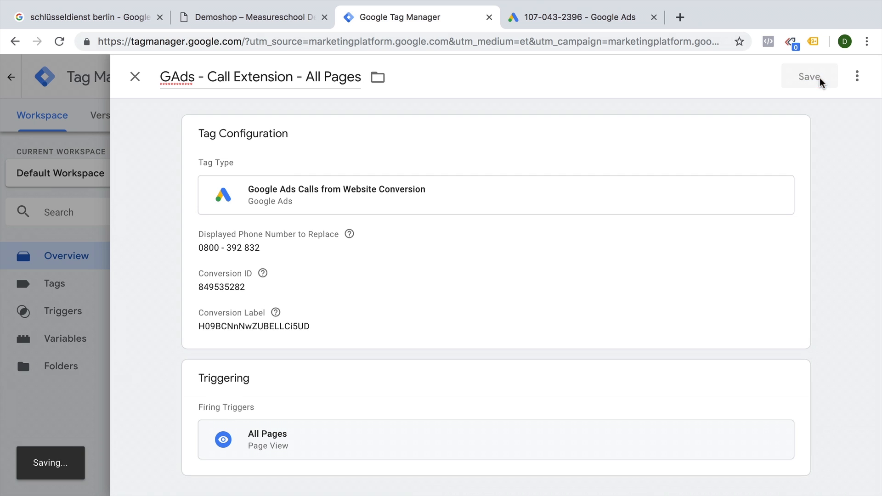
left_click(808, 77)
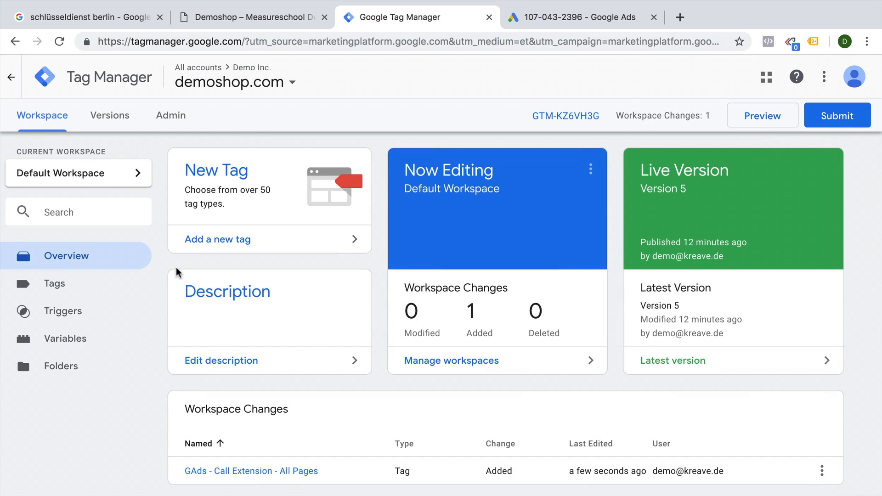
left_click(54, 283)
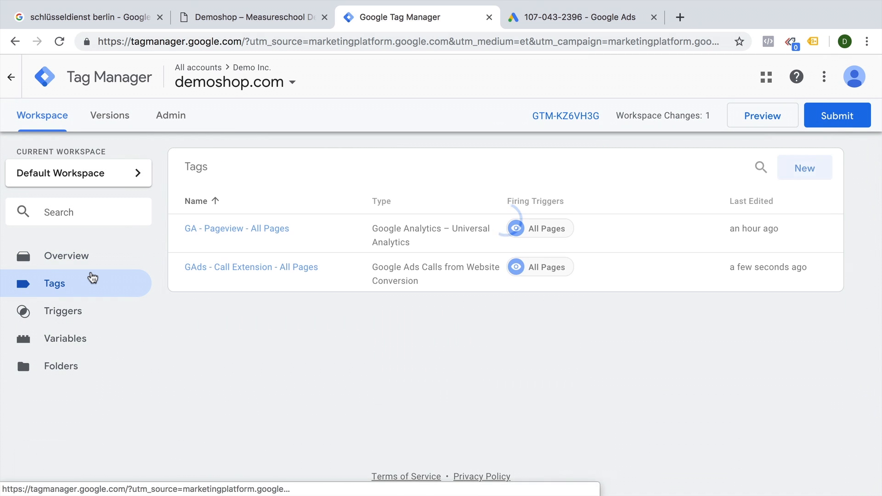
Start a new tag named 'GAds - Conversion Linker - All Pages'
left_click(804, 167)
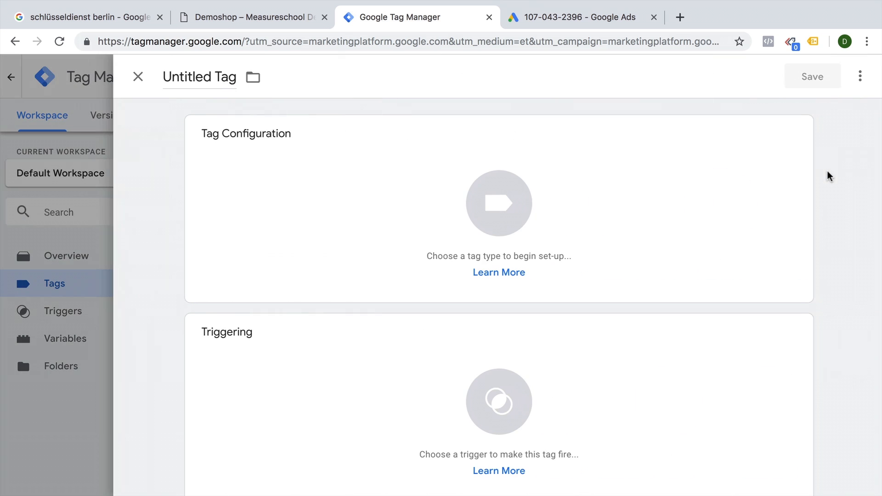
type("G")
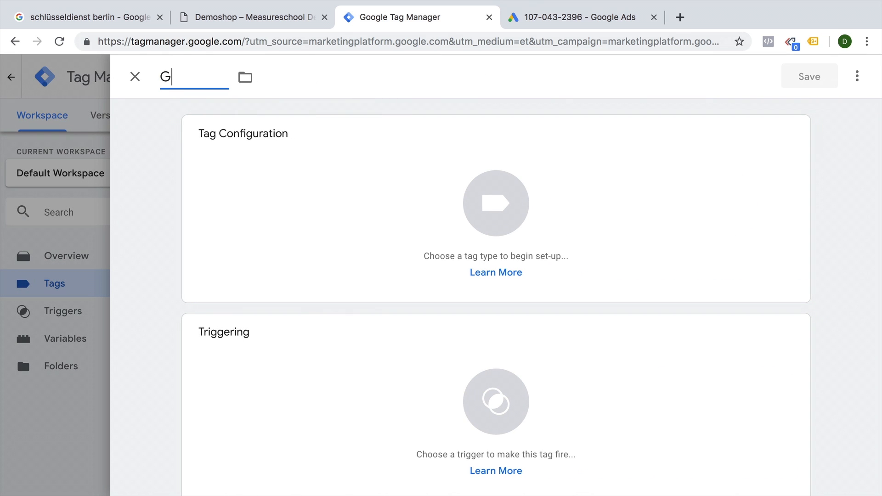
type("Ads - Conversion Linker")
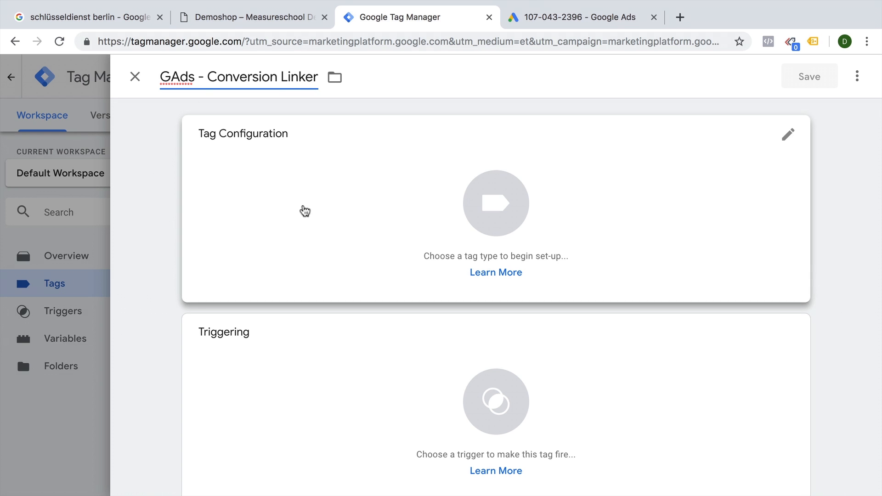
type("- A")
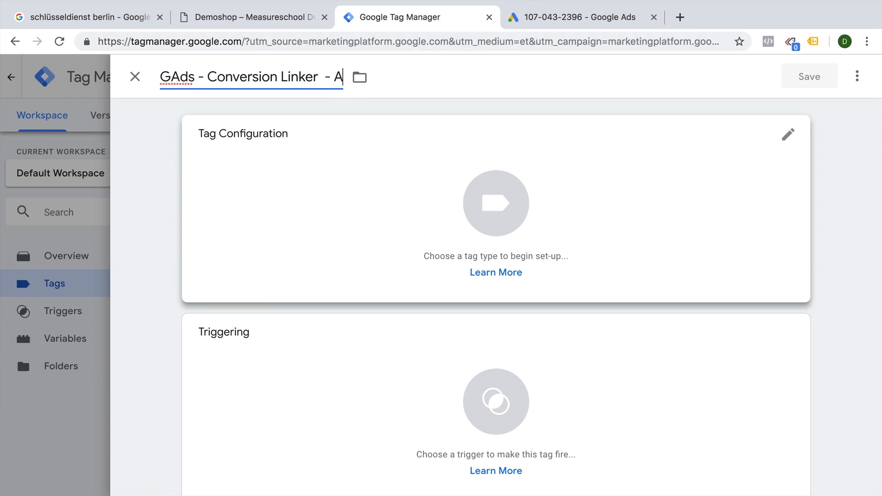
type("ll P")
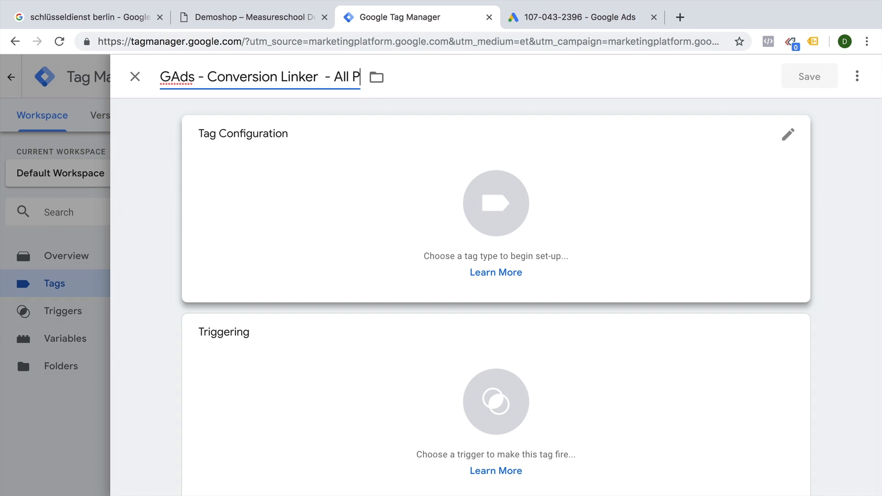
type("ages")
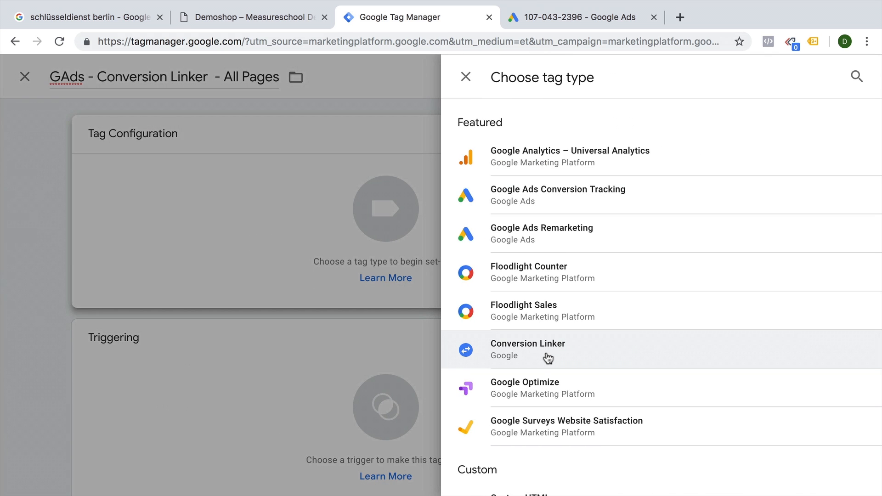
Set its type to Conversion Linker, trigger on All Pages, and save it
left_click(528, 349)
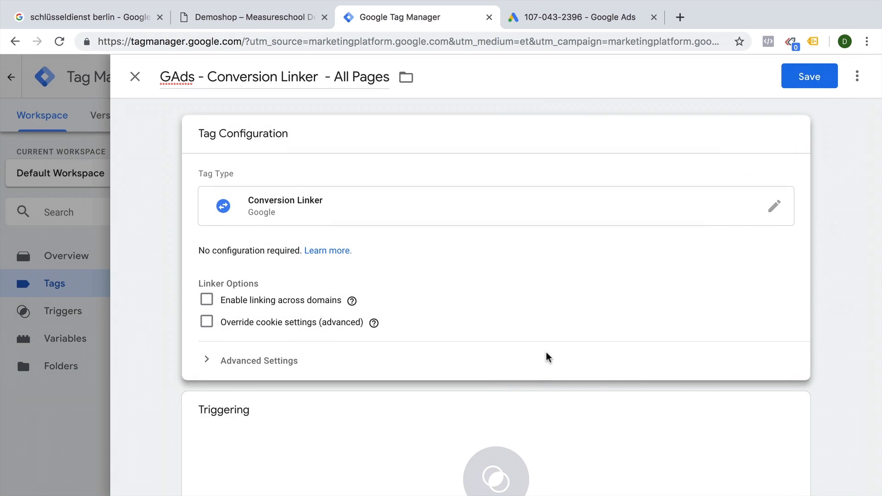
mouse_move(250, 307)
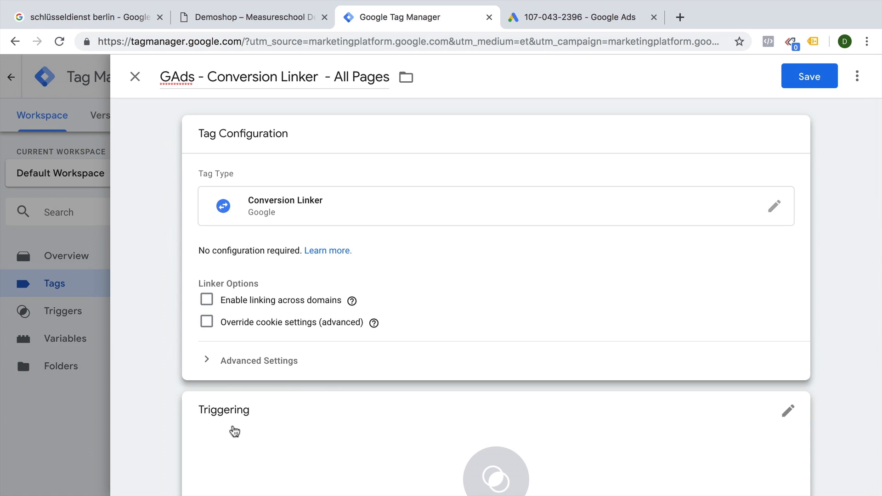
left_click(788, 411)
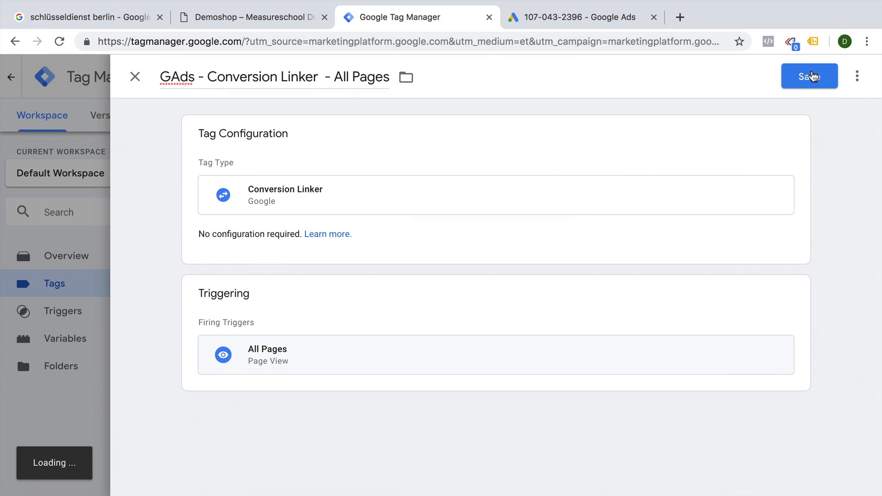
left_click(809, 76)
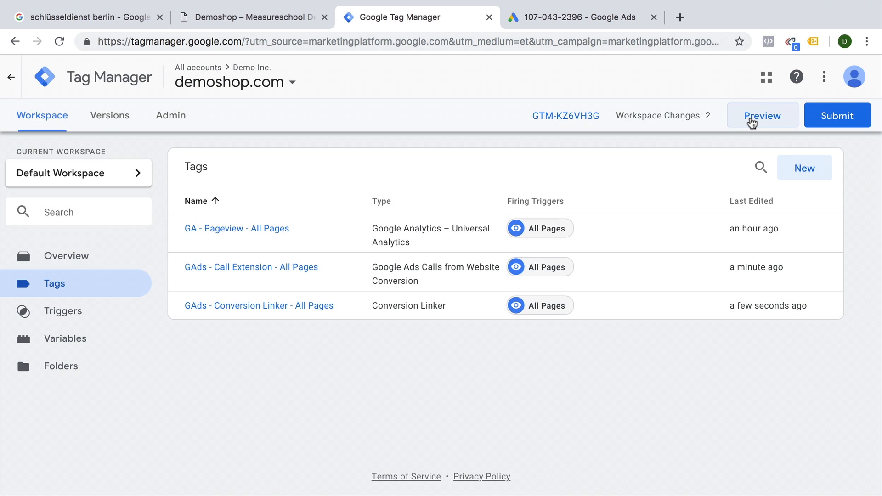
Preview the GTM workspace in debug mode on the Demoshop site and run Tag Assistant analysis
left_click(762, 115)
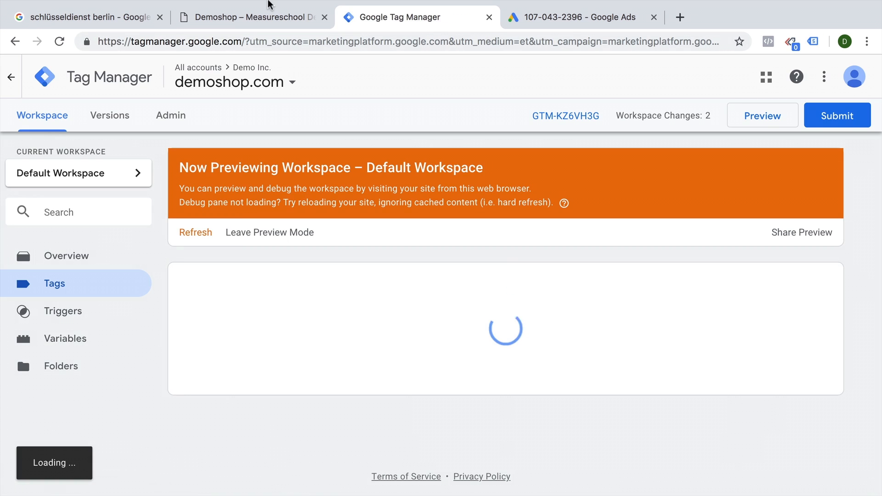
left_click(251, 16)
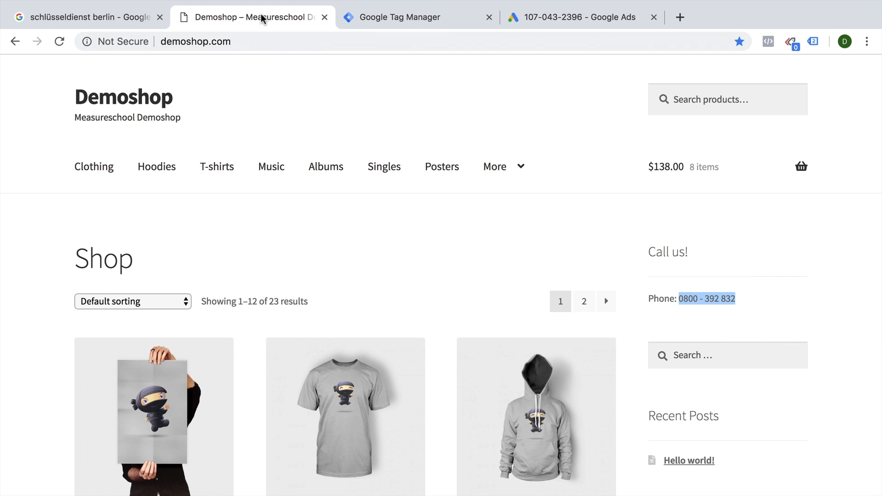
left_click(59, 41)
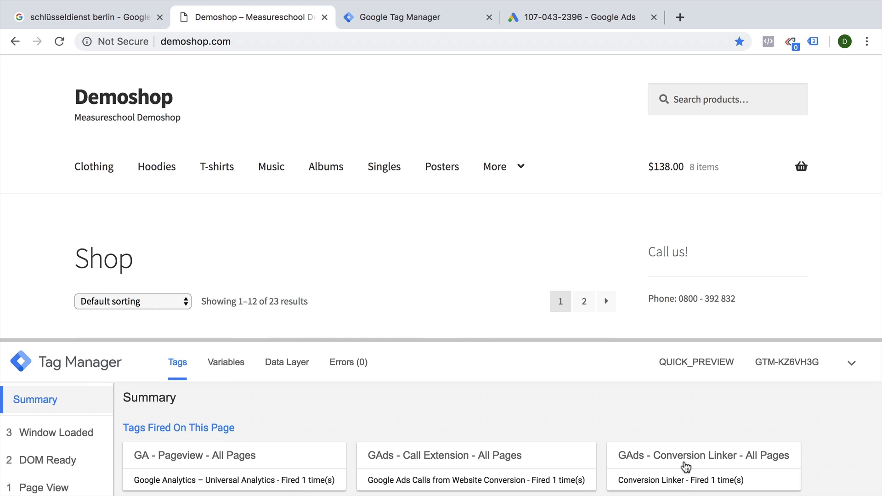
mouse_move(685, 457)
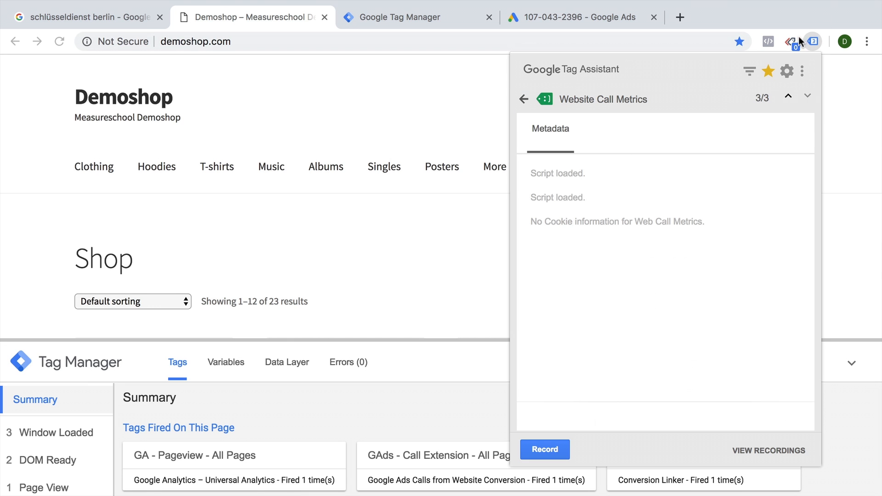
Confirm the Website Call Metrics tag loaded, dismiss the analysis, and return to Google Ads setup
left_click(524, 99)
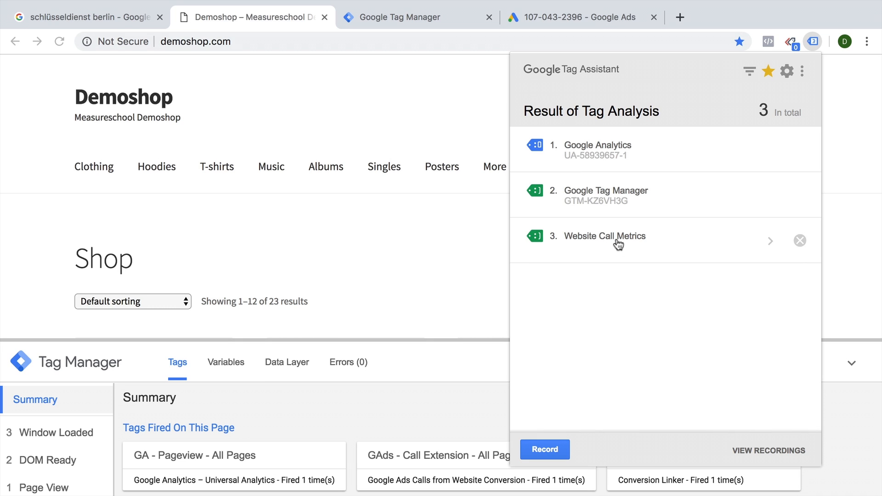
left_click(812, 41)
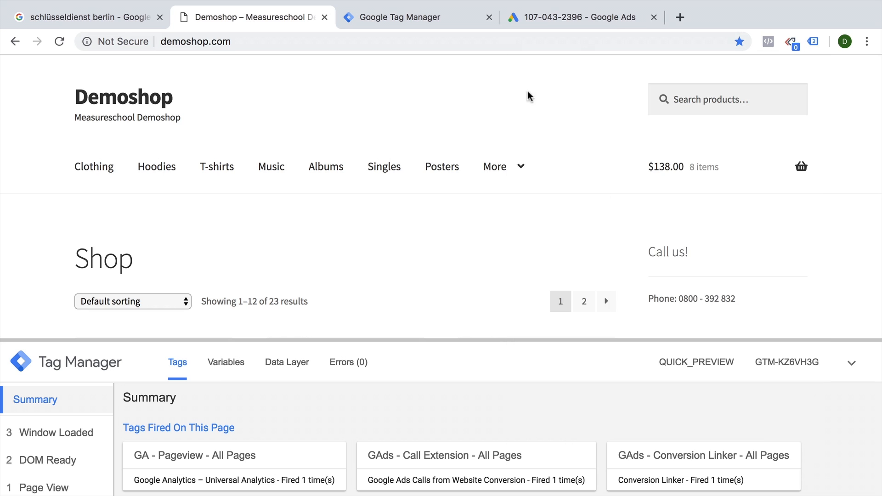
left_click(570, 16)
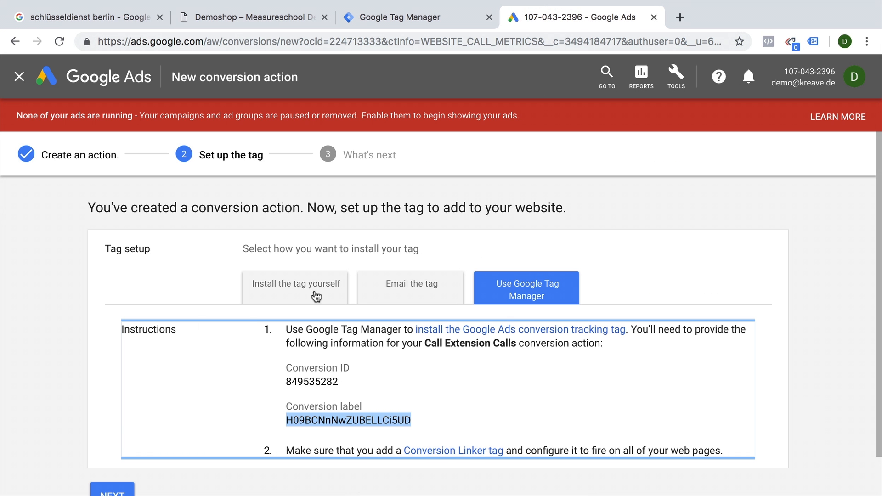
Finish the Call Extension Calls conversion action, listed as Unverified, and return to Demoshop
left_click(112, 492)
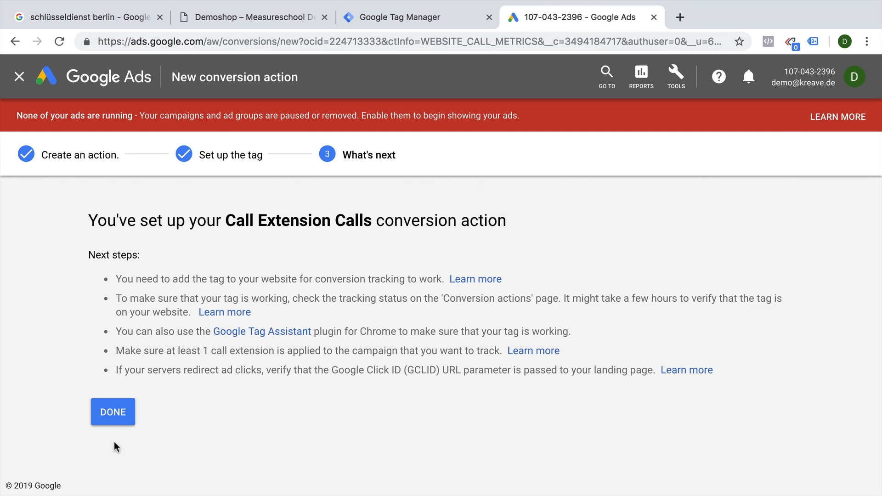
left_click(112, 412)
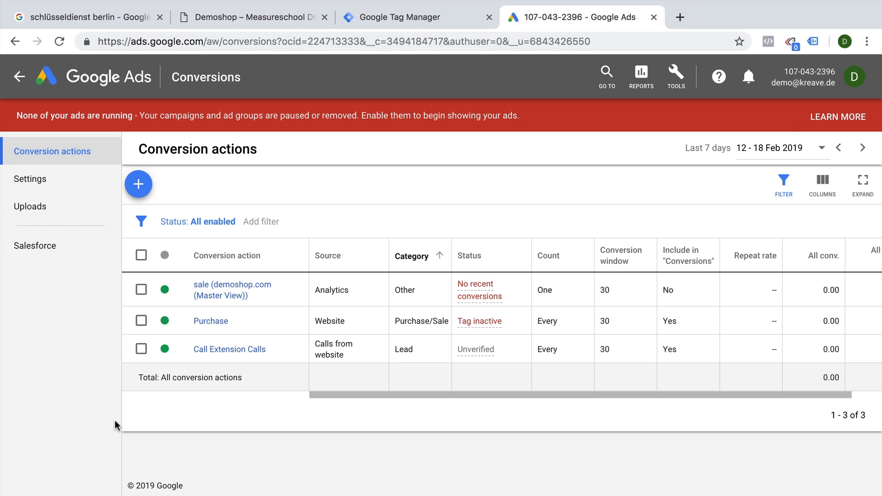
left_click(252, 17)
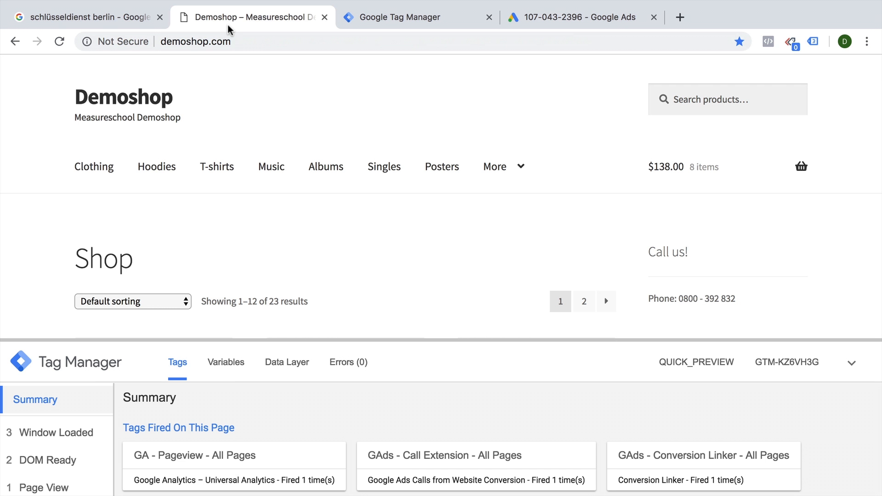
Append #google-wcc-debug to the Demoshop home address and collapse the GTM preview pane
left_click(194, 41)
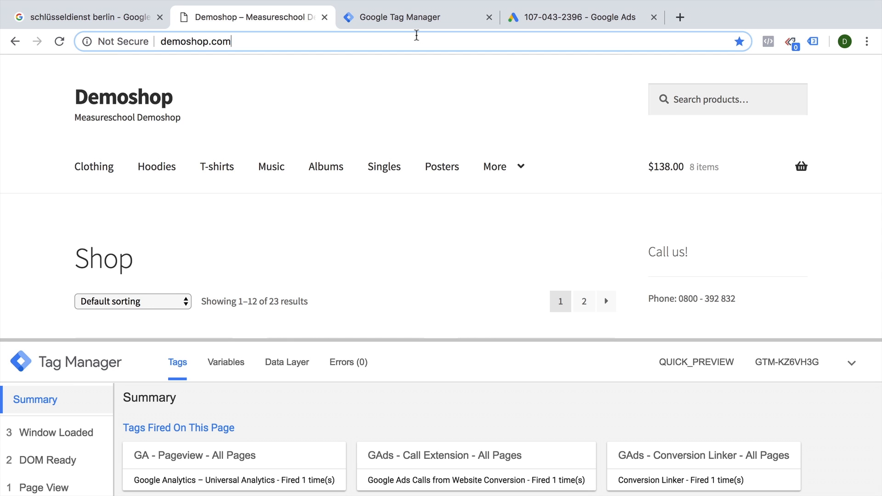
type("#google-w")
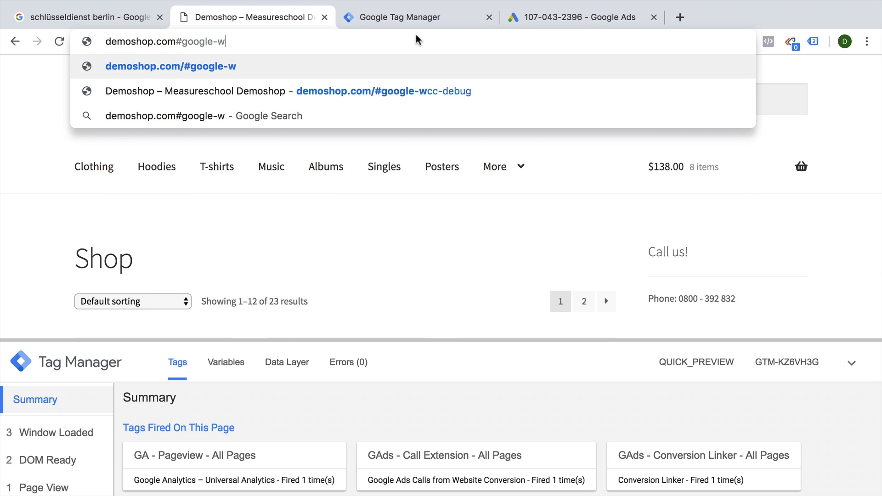
type("cc-debug")
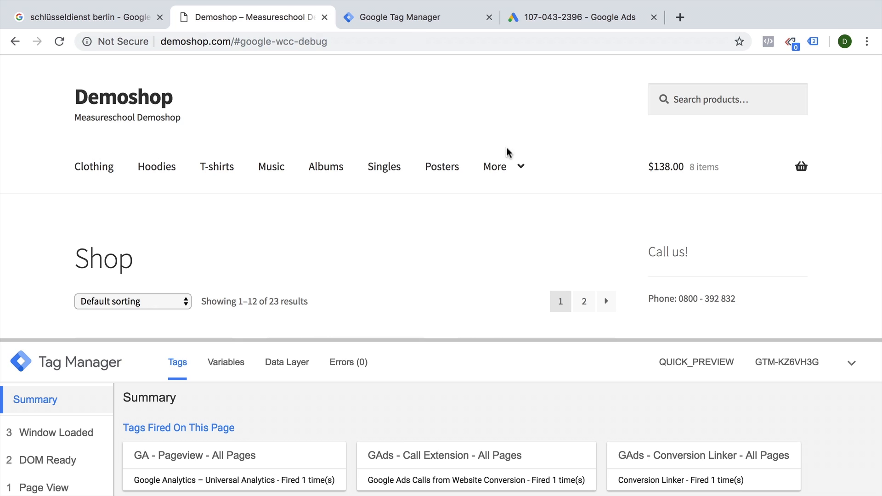
mouse_move(848, 369)
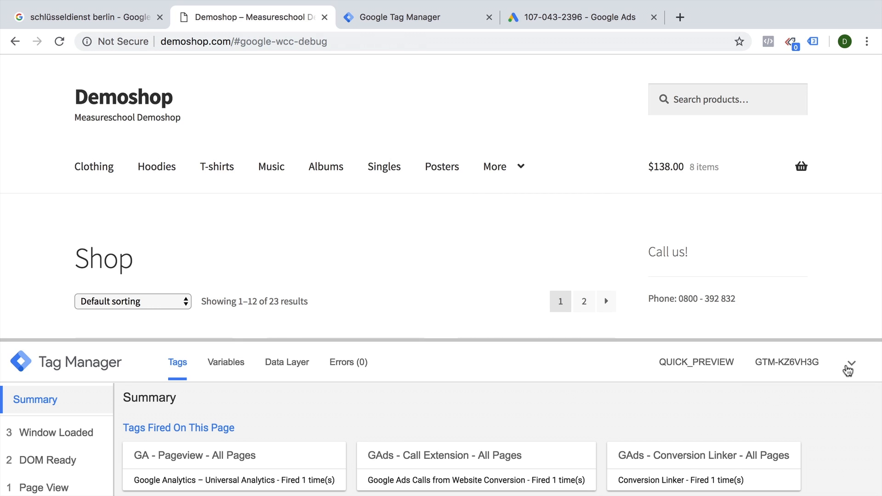
mouse_move(860, 325)
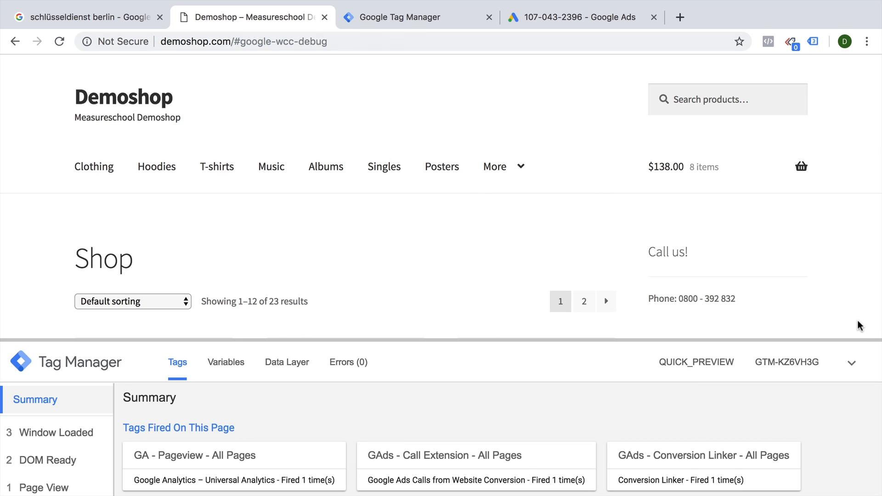
left_click(60, 41)
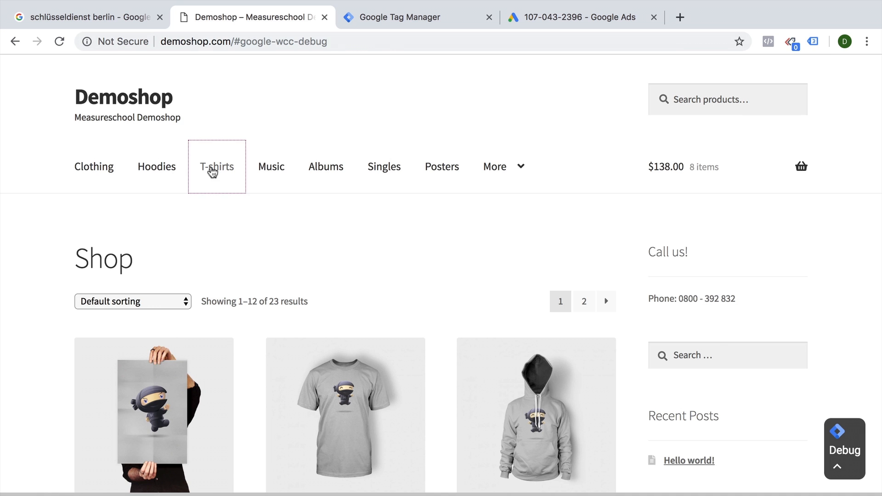
Go to the T-shirts category and append #google-wcc-debug to its address
left_click(217, 166)
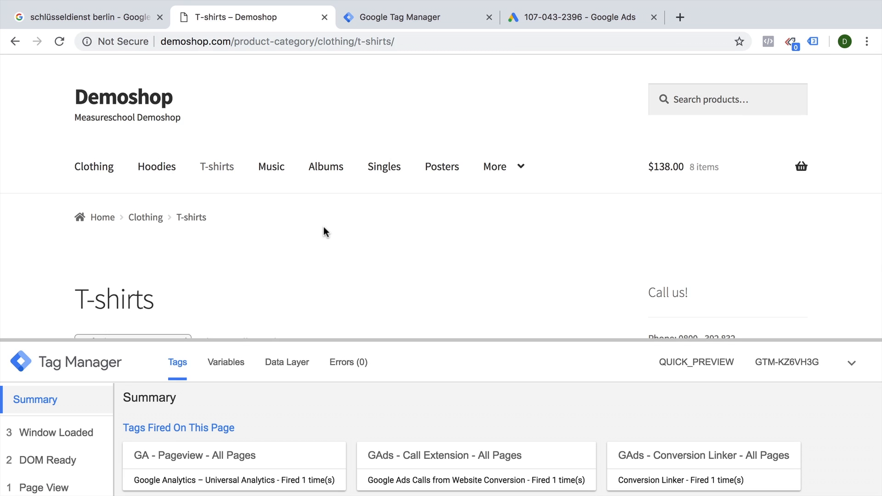
left_click(453, 41)
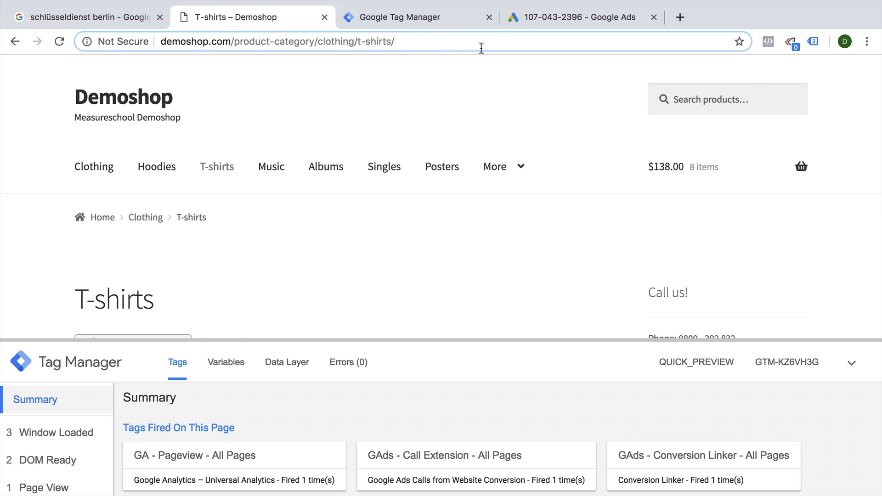
type("#google-w")
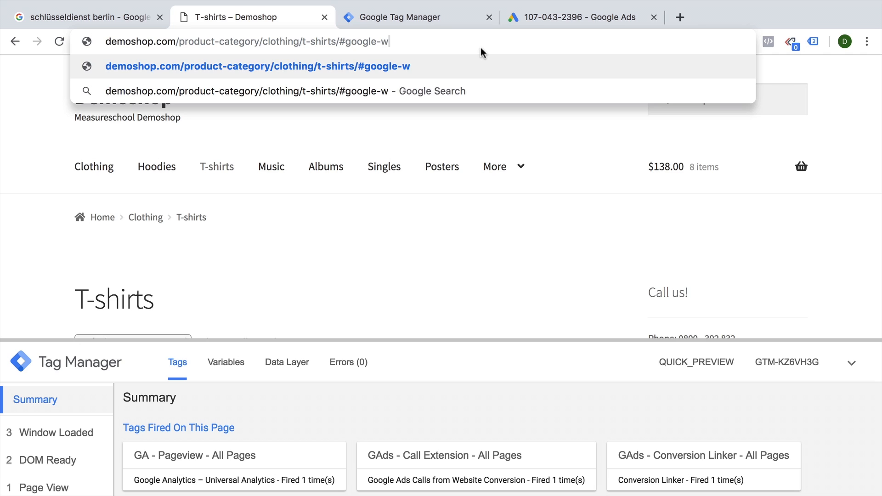
type("cc-debug")
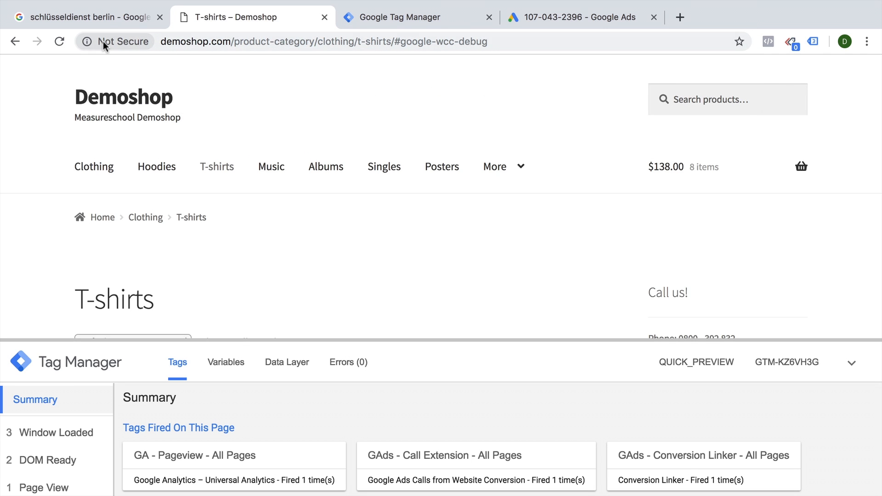
Reload to show the Website Call Conversions debugger and force the number to 9999 - 999 999
left_click(59, 41)
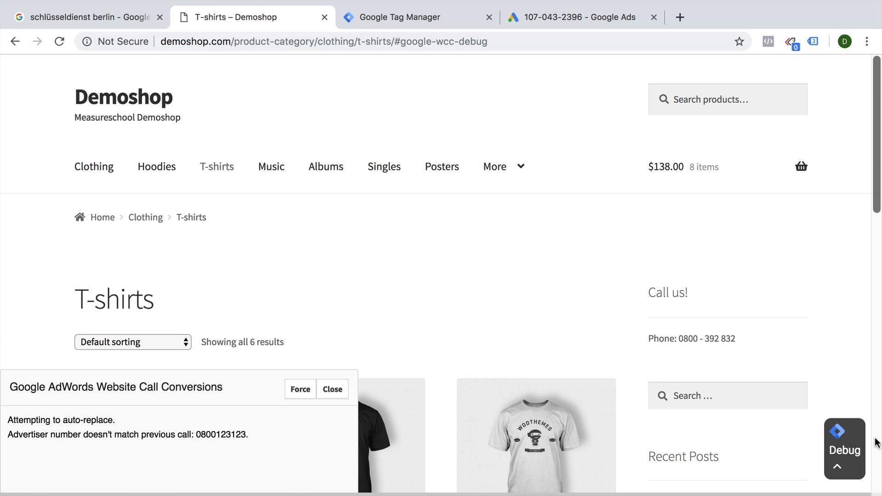
mouse_move(168, 452)
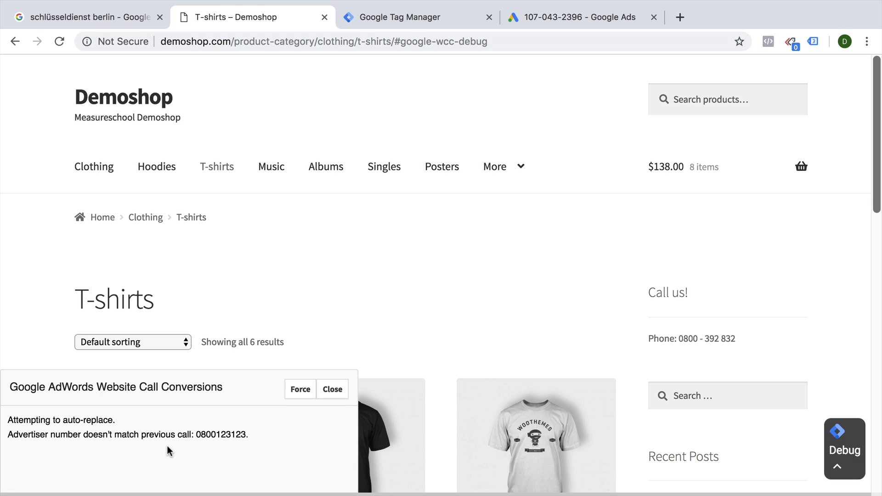
mouse_move(71, 400)
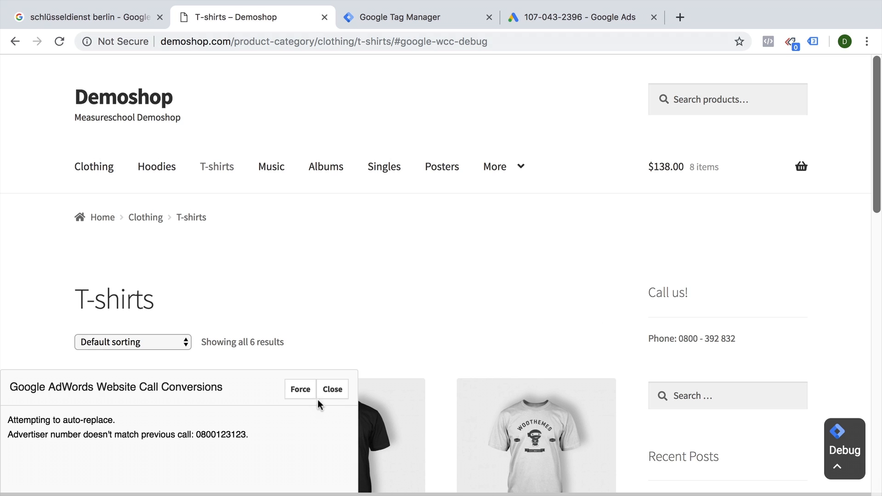
left_click(299, 390)
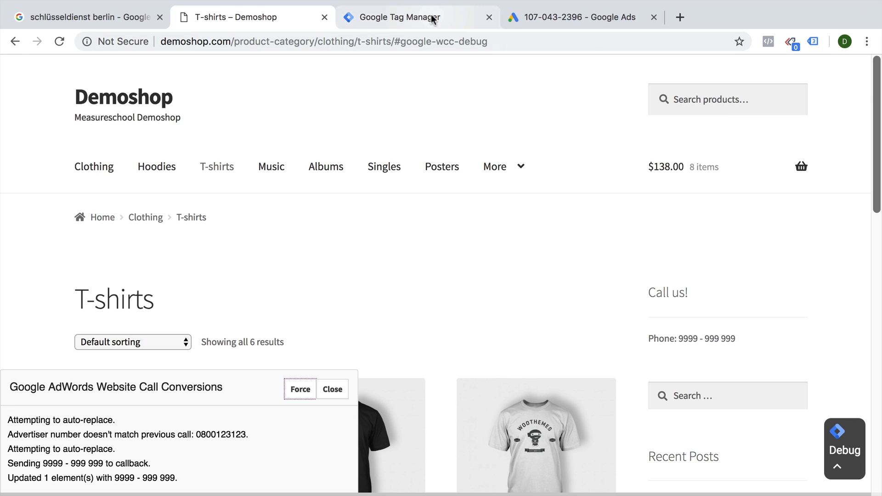
Publish the Tag Manager workspace as a new version named 'Added Call Ex'
left_click(398, 17)
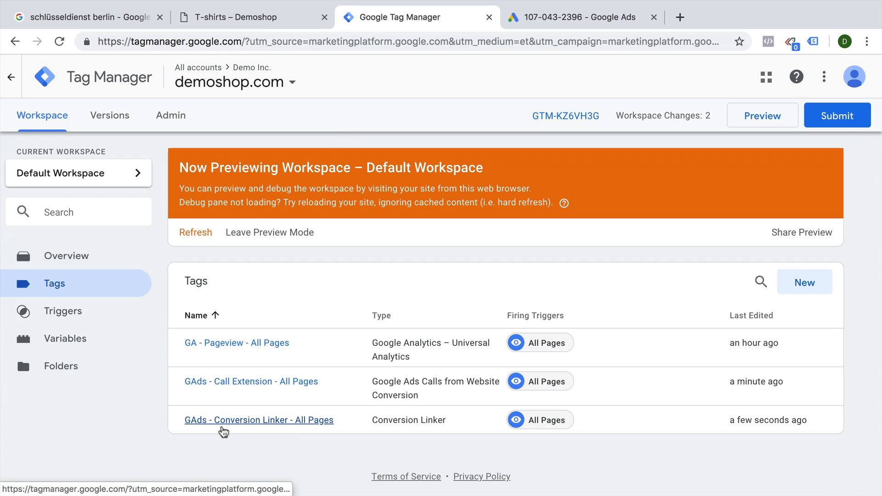
left_click(837, 116)
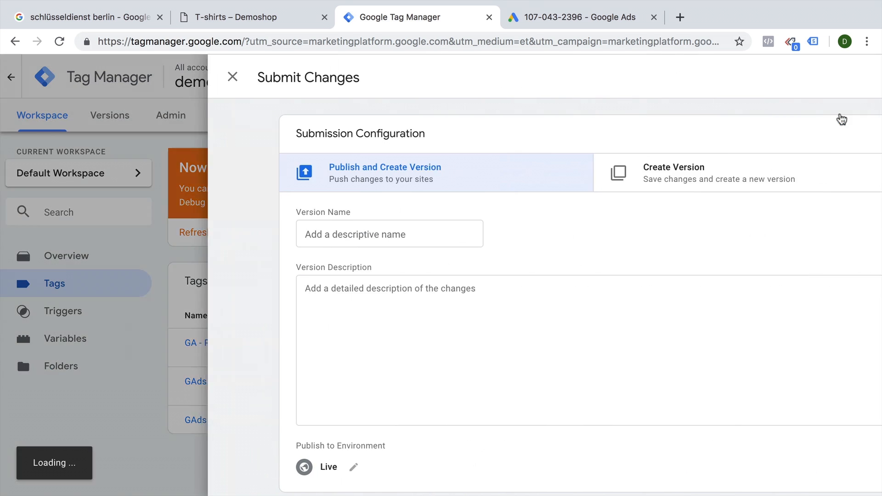
type("Added Call Ex")
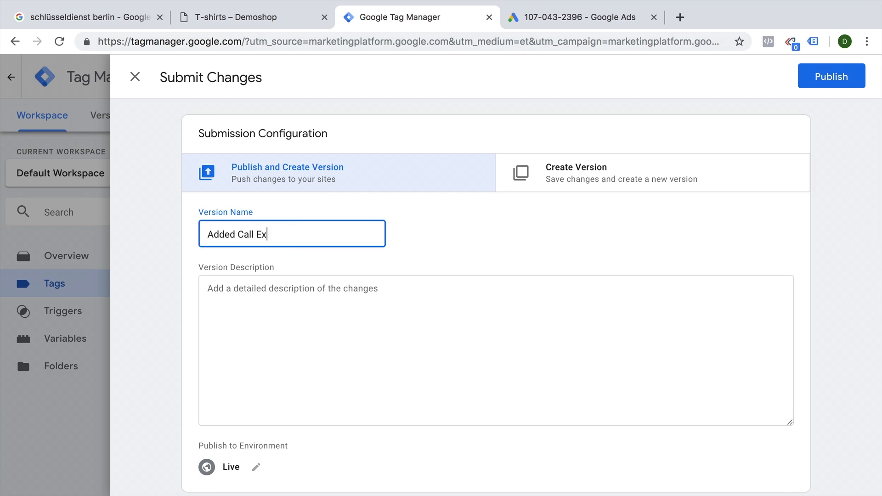
left_click(832, 76)
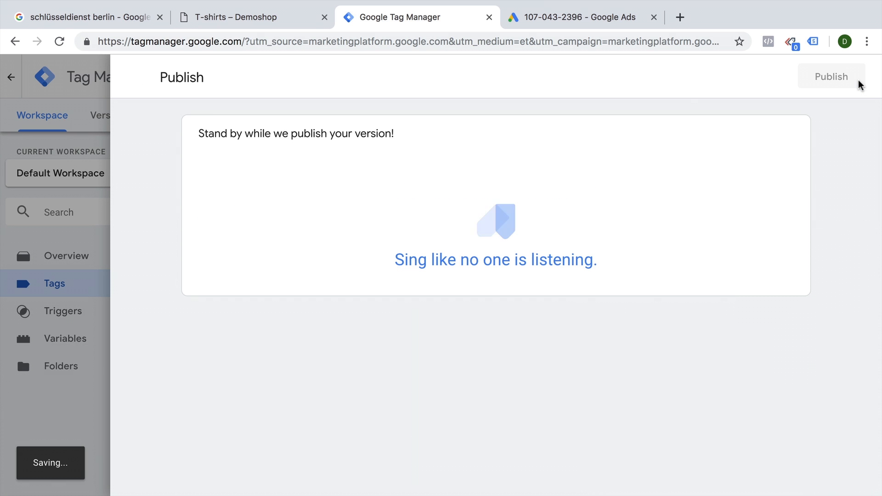